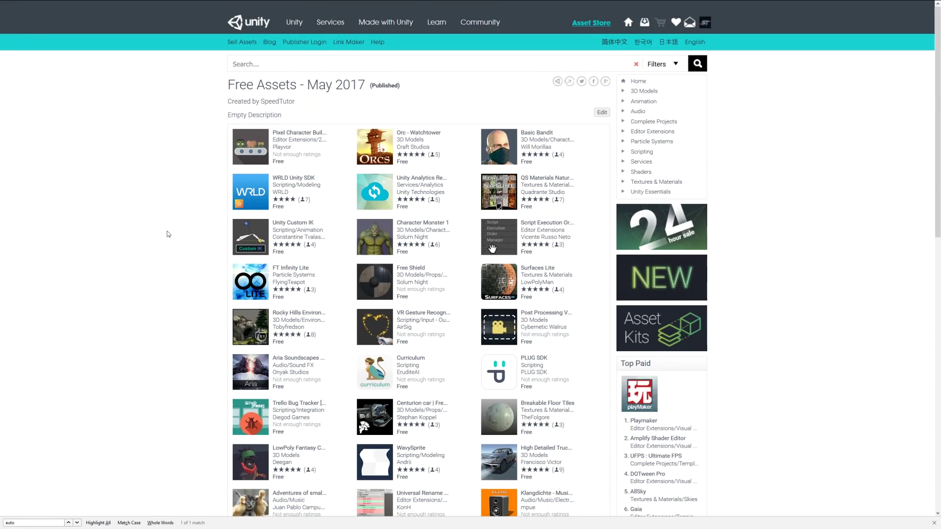
{"action": "mouse_move", "coordinate": [153, 246]}
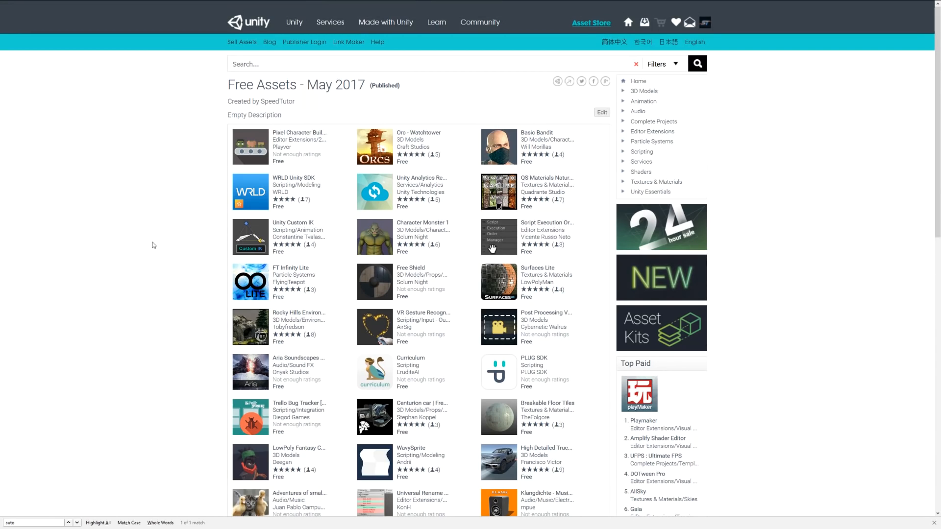
{"action": "mouse_move", "coordinate": [148, 238]}
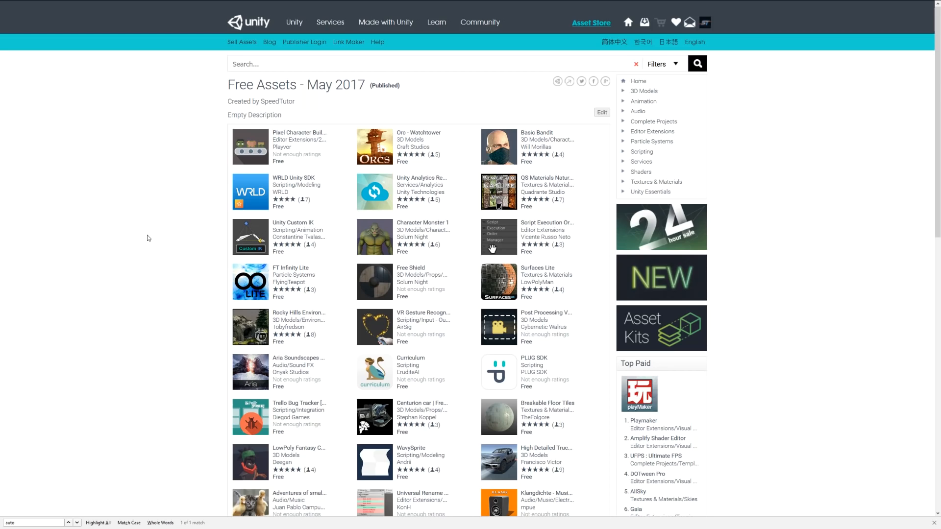
{"action": "mouse_move", "coordinate": [143, 246]}
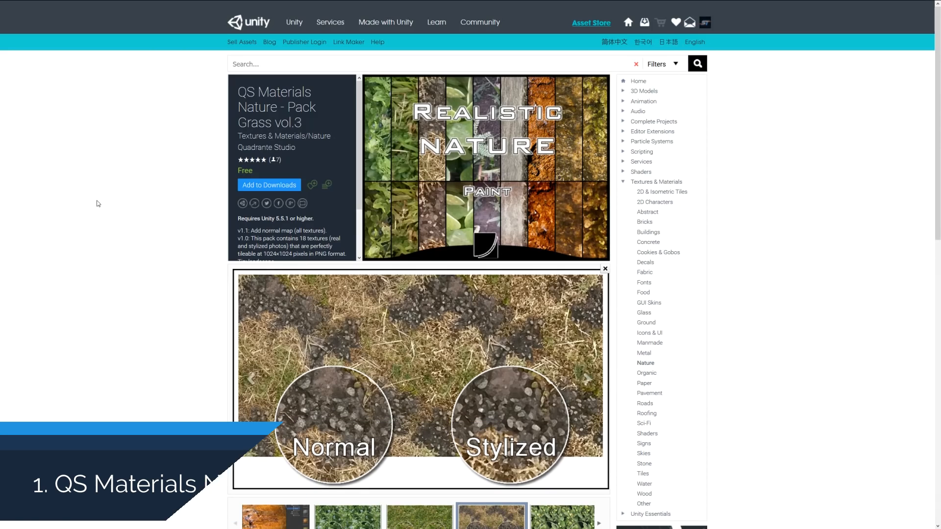
Step through the flowering shrub, green grass, dry grass and leafy plant previews
{"action": "scroll", "scroll_direction": "down", "scroll_amount": 3}
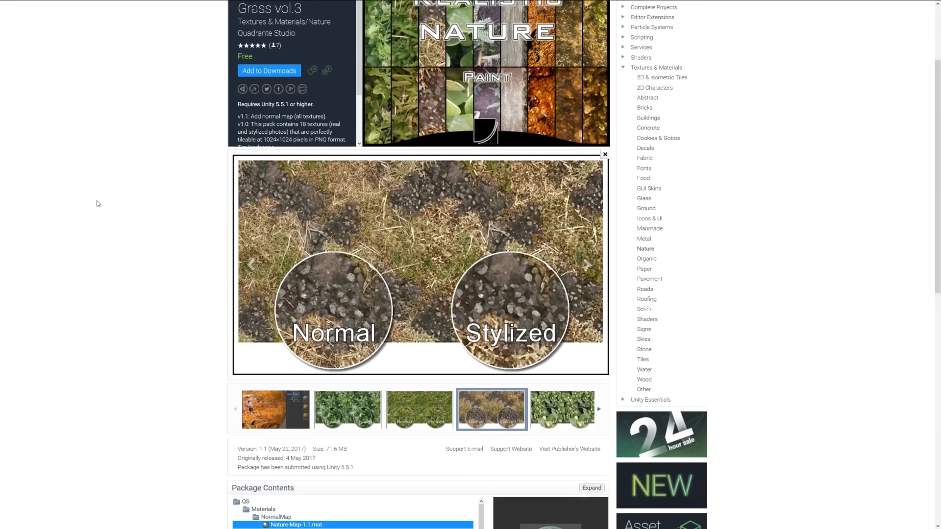
{"action": "scroll", "scroll_direction": "down", "scroll_amount": 3}
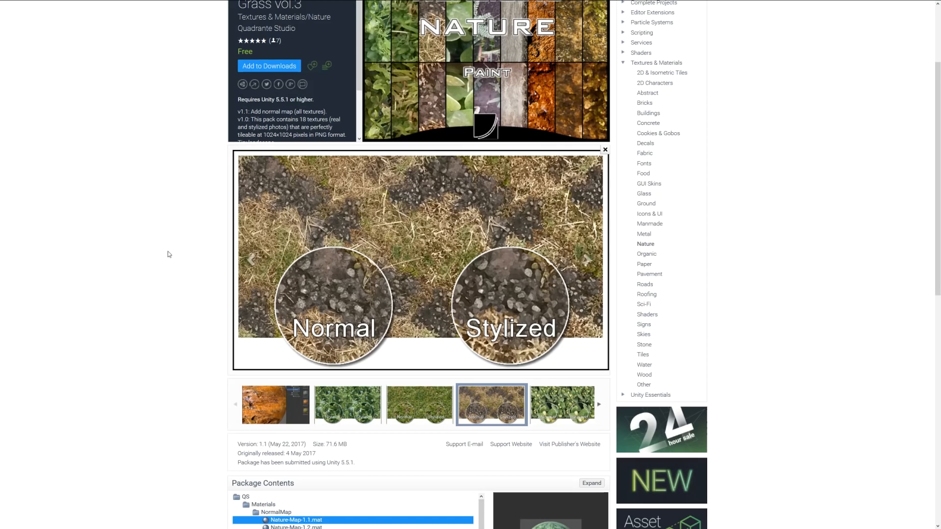
{"action": "mouse_move", "coordinate": [135, 269]}
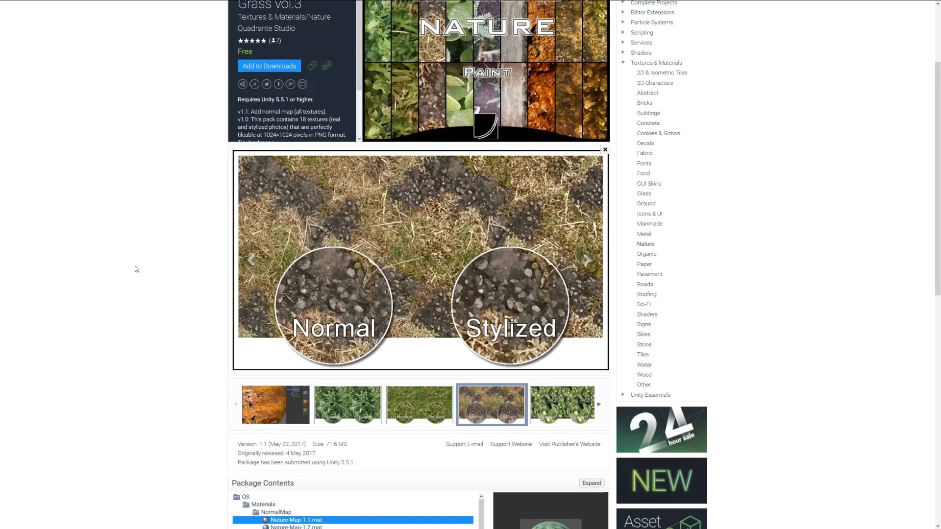
{"action": "mouse_move", "coordinate": [323, 394]}
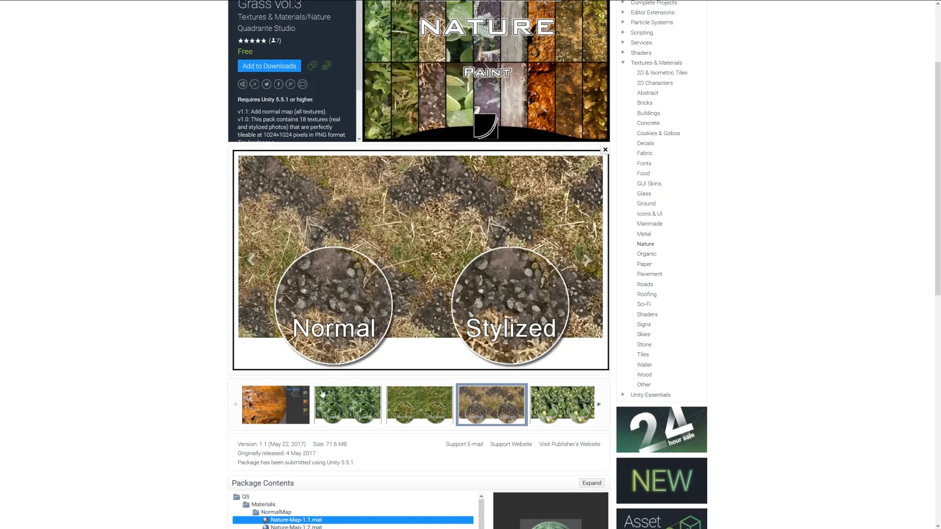
{"action": "mouse_move", "coordinate": [188, 200]}
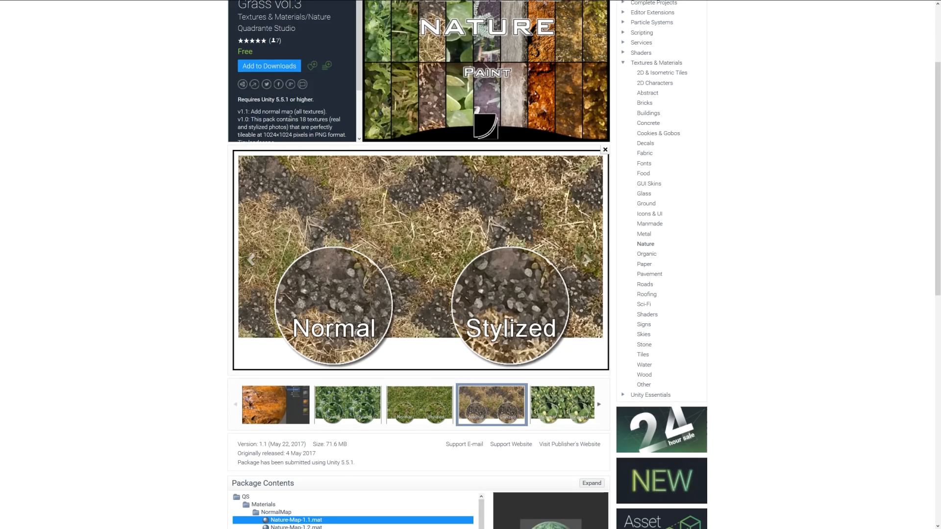
{"action": "mouse_move", "coordinate": [357, 411]}
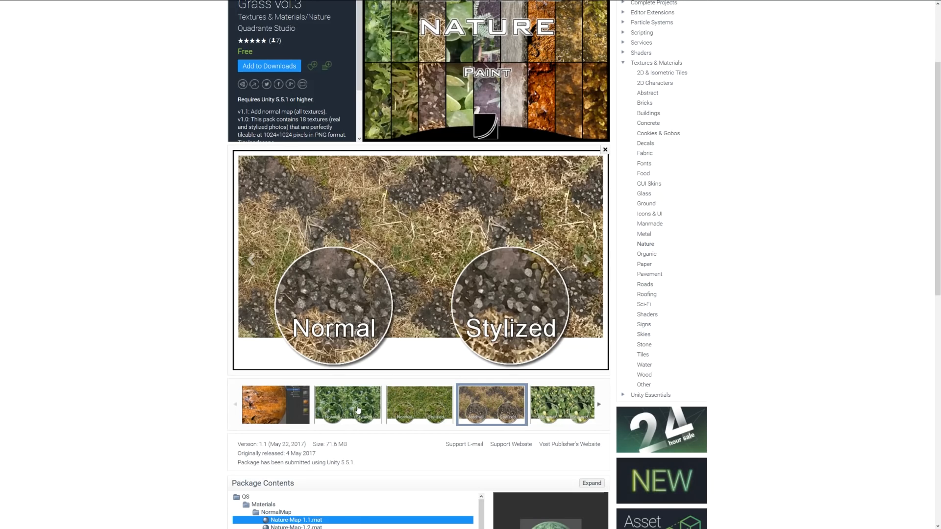
{"action": "left_click", "coordinate": [347, 405]}
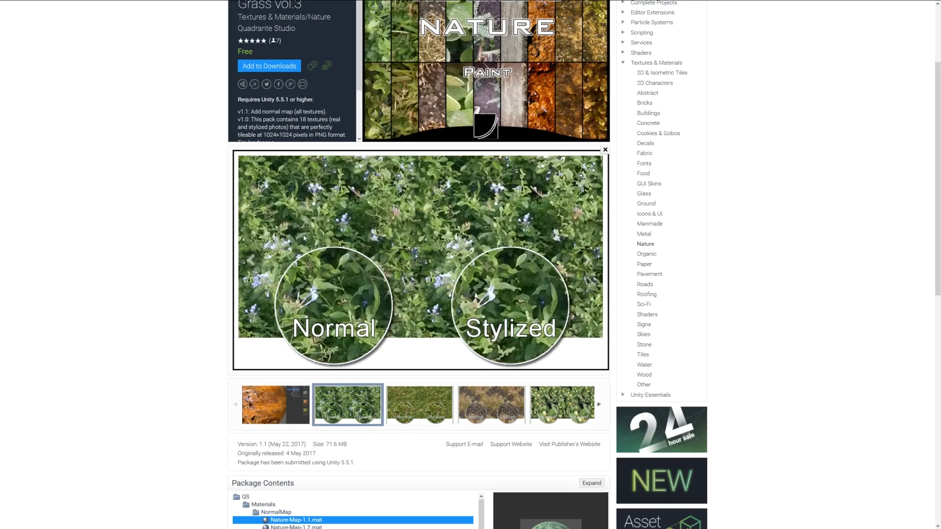
{"action": "left_click", "coordinate": [419, 404]}
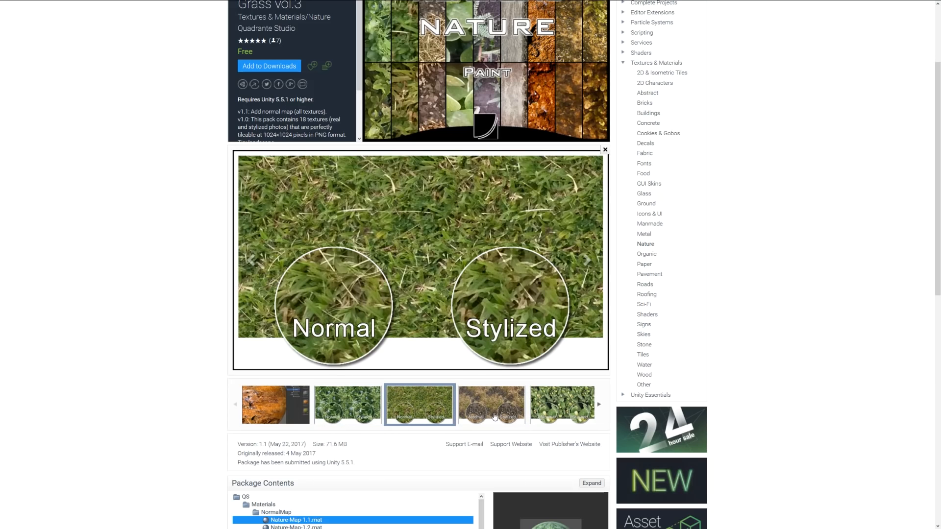
{"action": "left_click", "coordinate": [492, 405]}
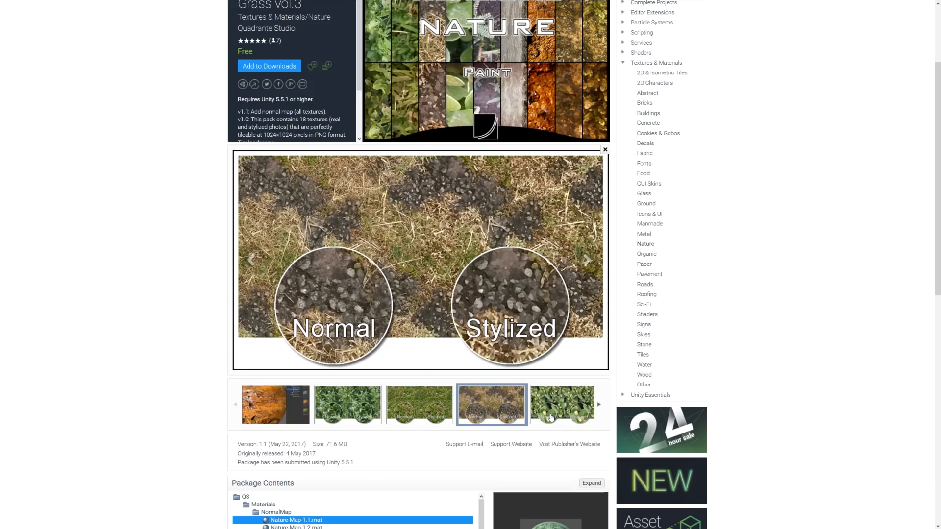
{"action": "left_click", "coordinate": [561, 404]}
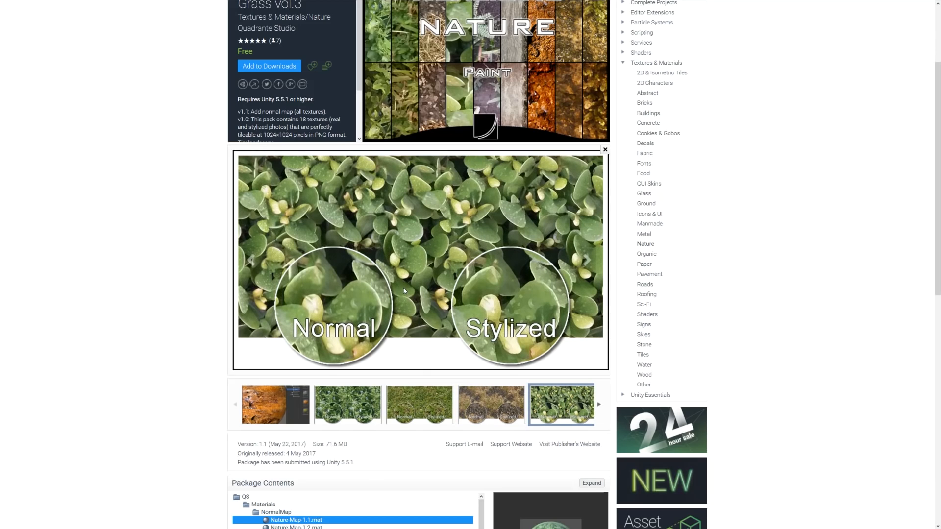
{"action": "mouse_move", "coordinate": [404, 292]}
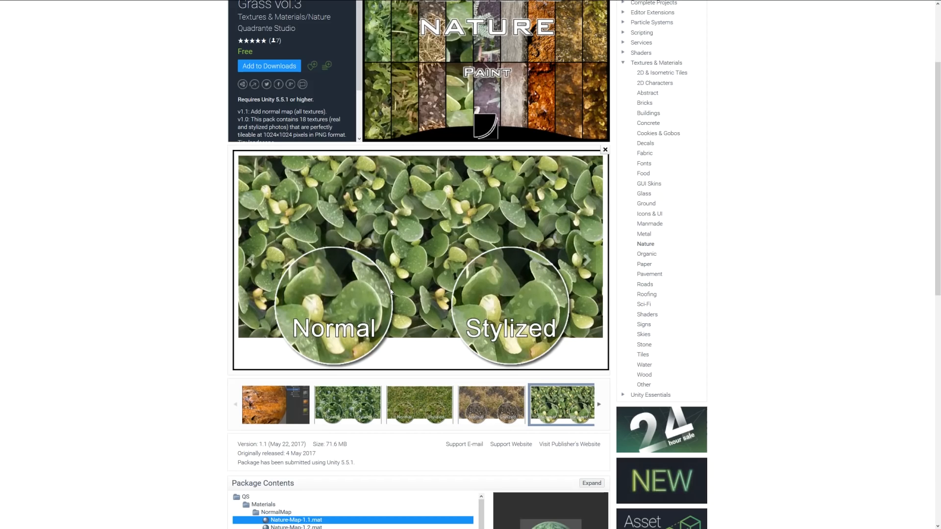
{"action": "scroll", "scroll_direction": "up", "scroll_amount": 3}
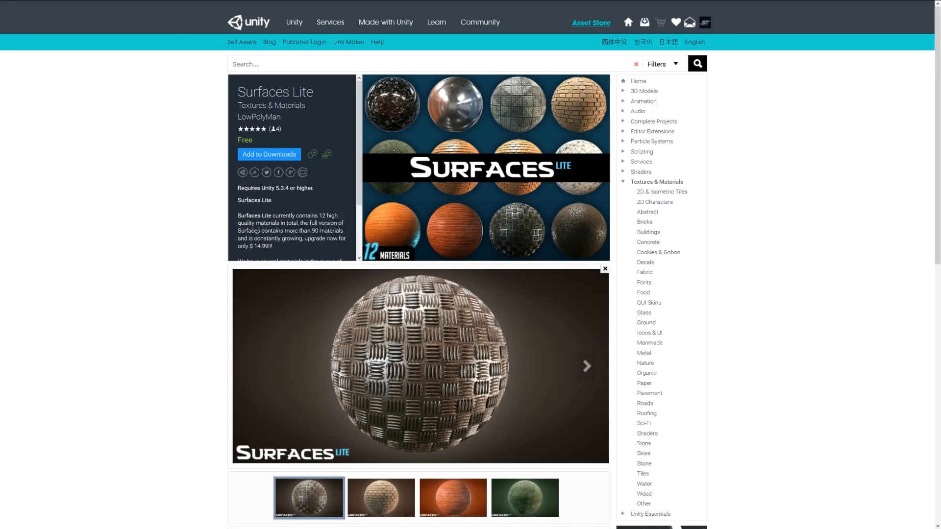
{"action": "mouse_move", "coordinate": [313, 253]}
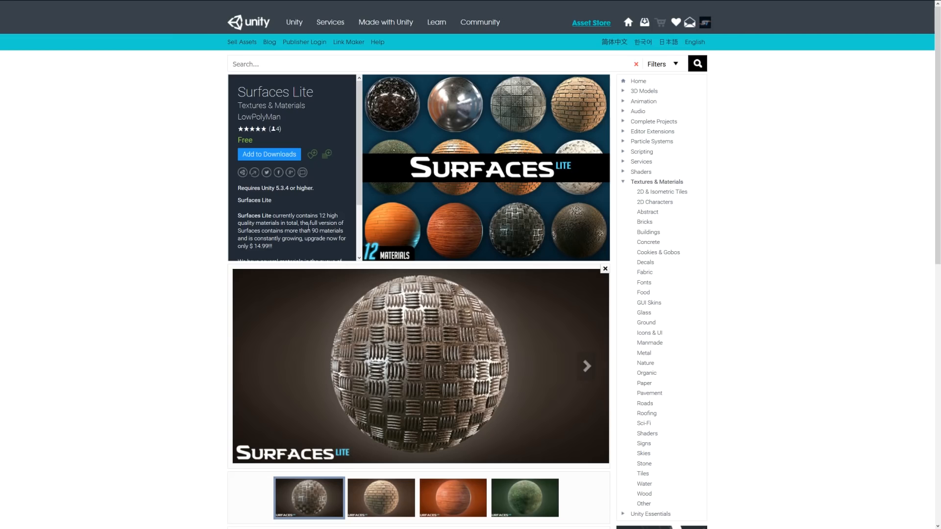
{"action": "mouse_move", "coordinate": [425, 396]}
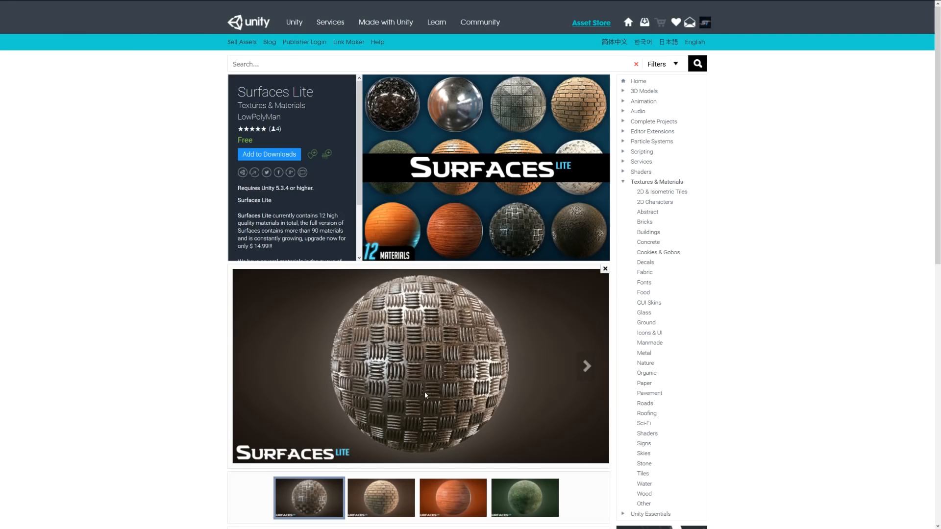
{"action": "mouse_move", "coordinate": [453, 364]}
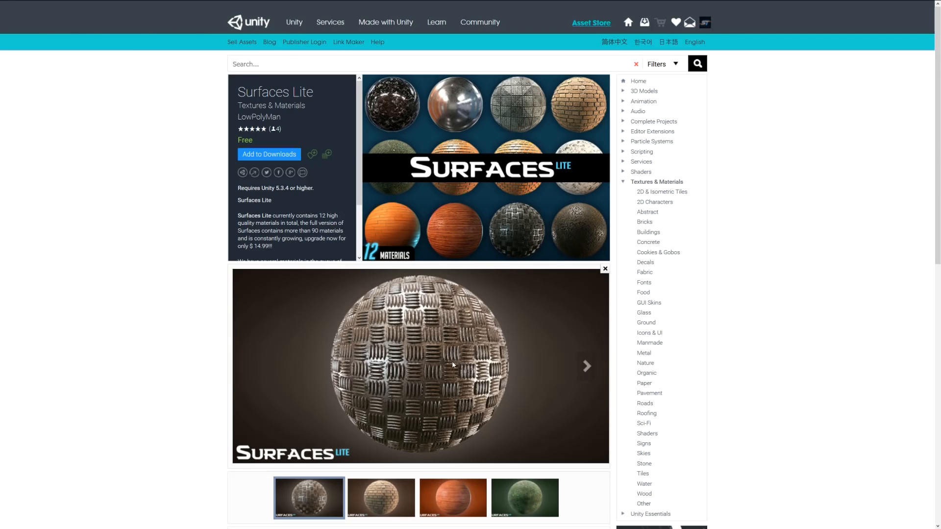
{"action": "mouse_move", "coordinate": [449, 322]}
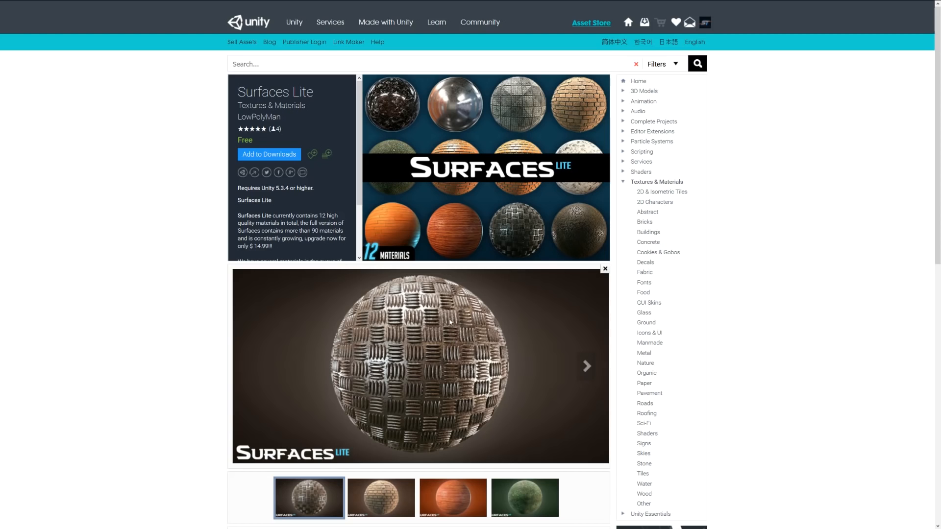
{"action": "mouse_move", "coordinate": [435, 506]}
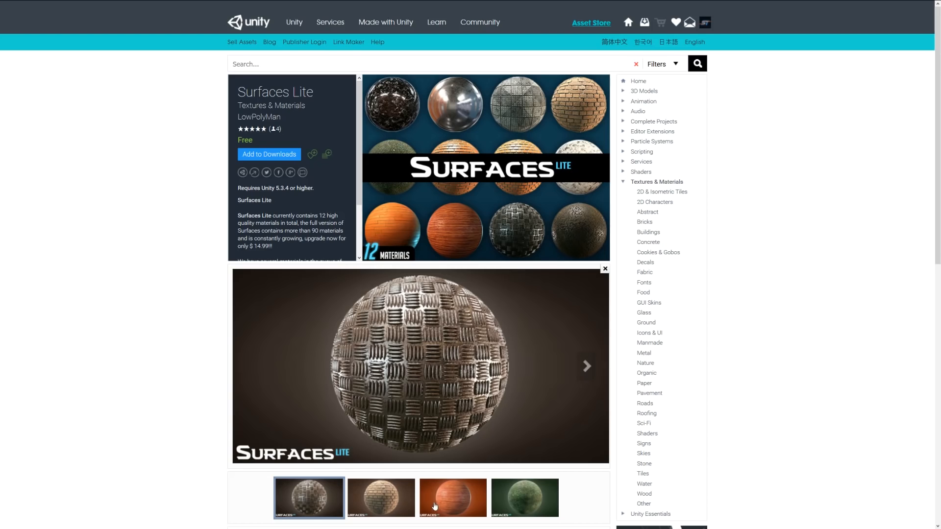
Show the brick sphere preview, then the mossy green grass sphere preview
{"action": "left_click", "coordinate": [381, 497]}
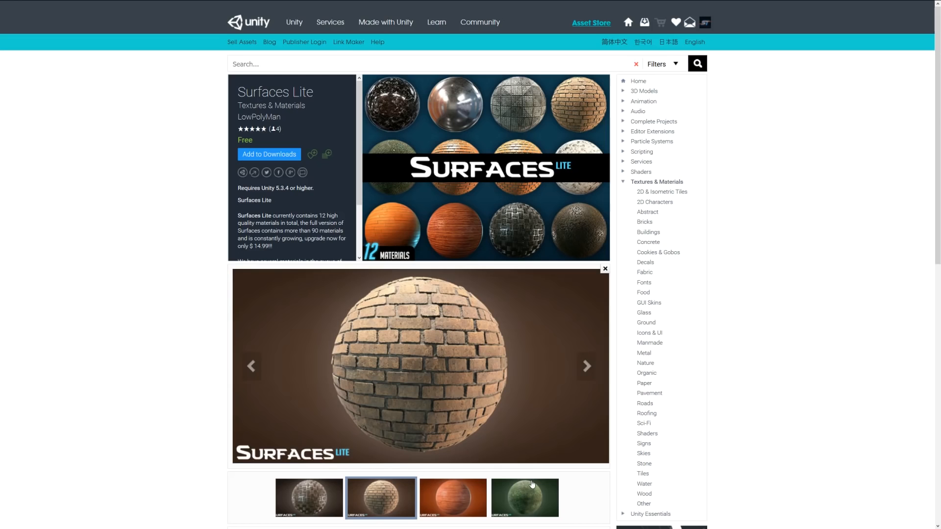
{"action": "left_click", "coordinate": [524, 497]}
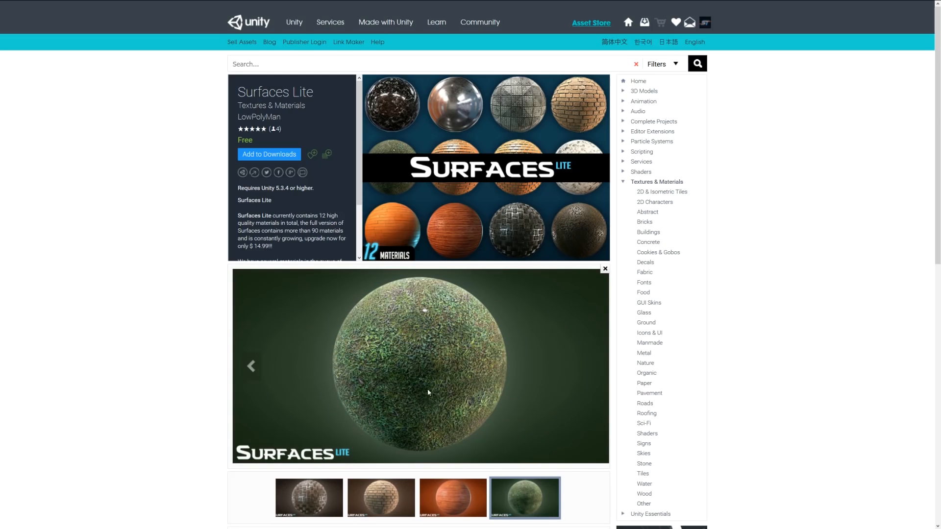
{"action": "mouse_move", "coordinate": [436, 342]}
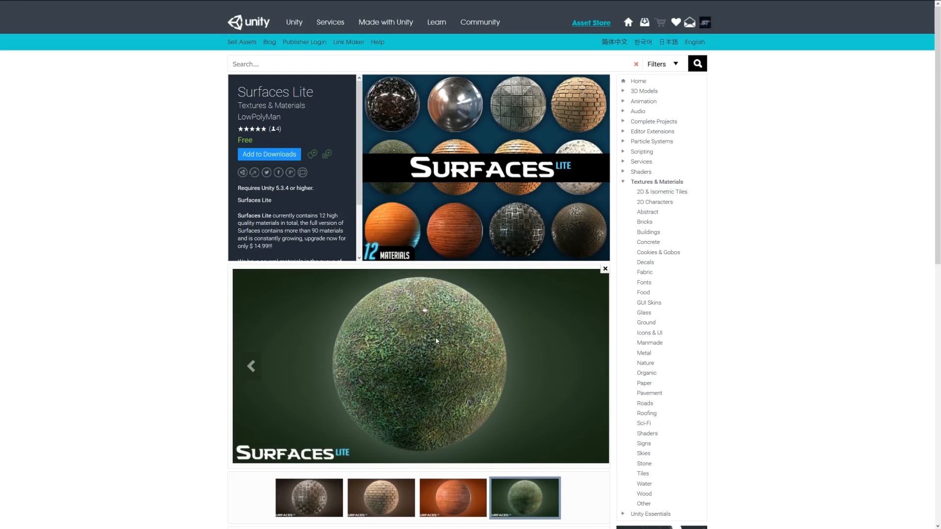
{"action": "mouse_move", "coordinate": [473, 334]}
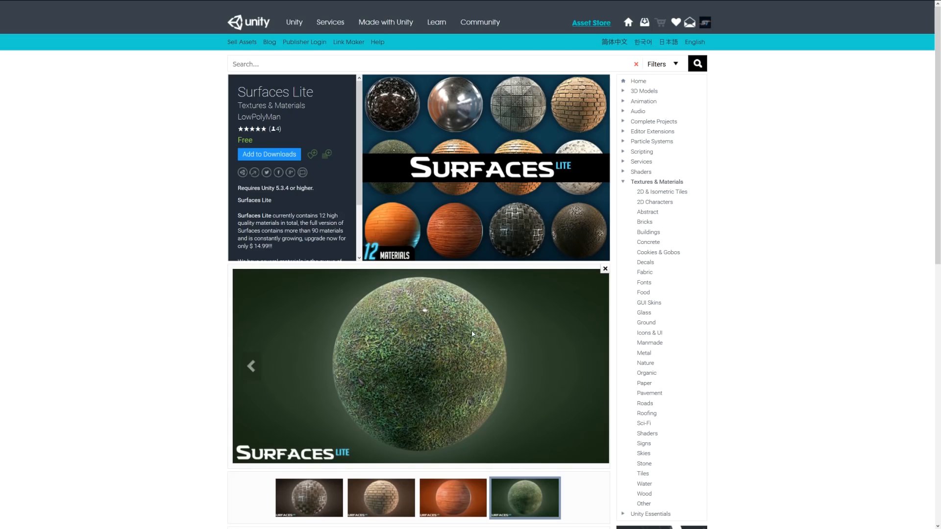
{"action": "mouse_move", "coordinate": [393, 332]}
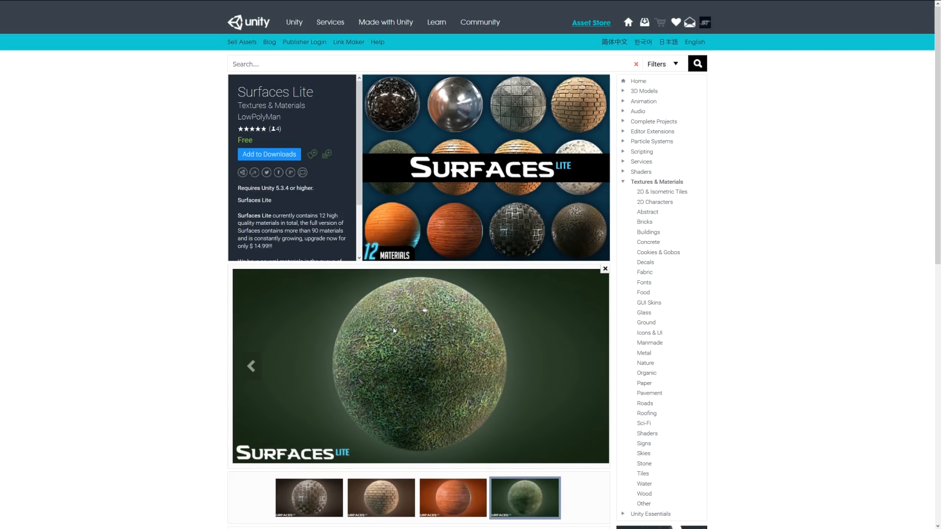
{"action": "mouse_move", "coordinate": [319, 265]}
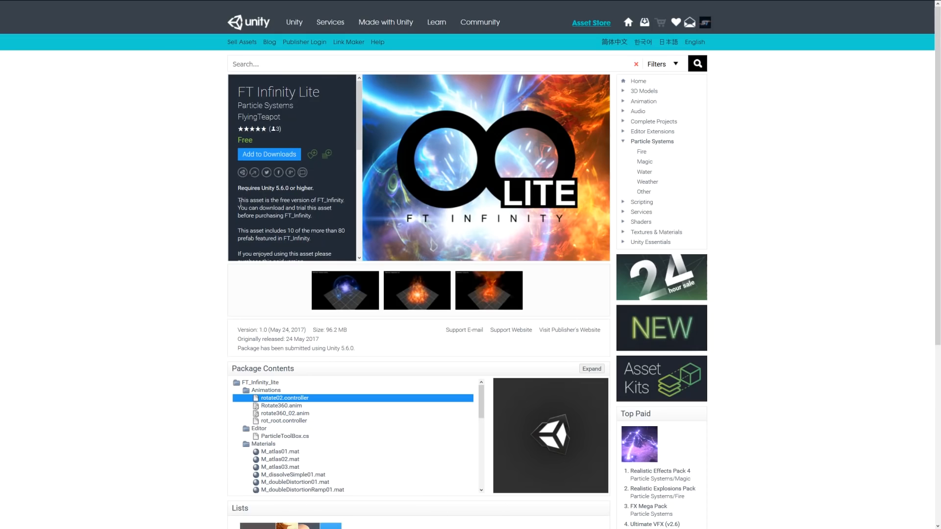
{"action": "mouse_move", "coordinate": [246, 225]}
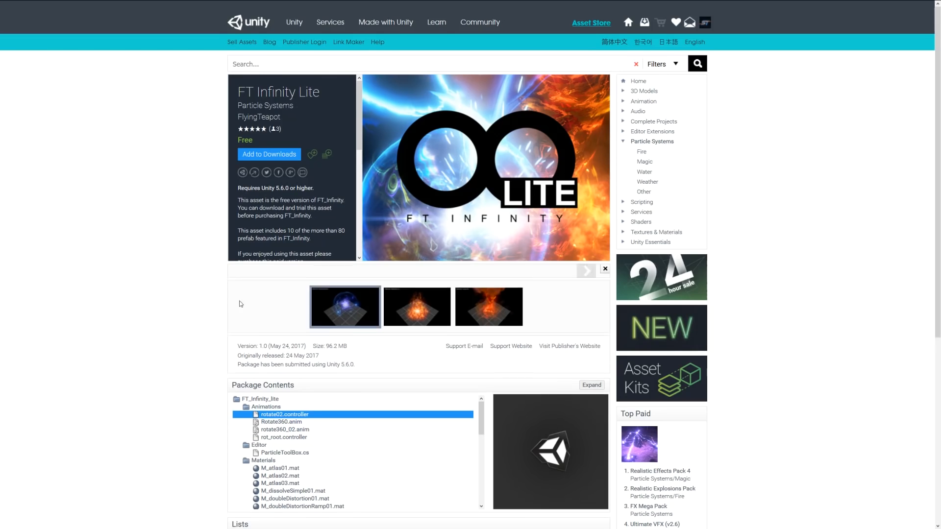
Show the MagicCircle01_Fire preview, then switch to the Tornado_Fire image
{"action": "left_click", "coordinate": [346, 307]}
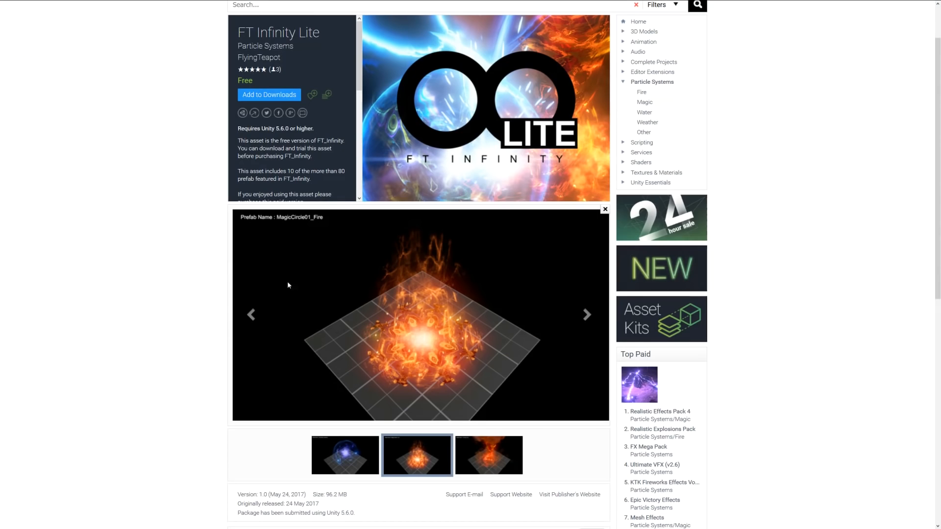
{"action": "mouse_move", "coordinate": [490, 456]}
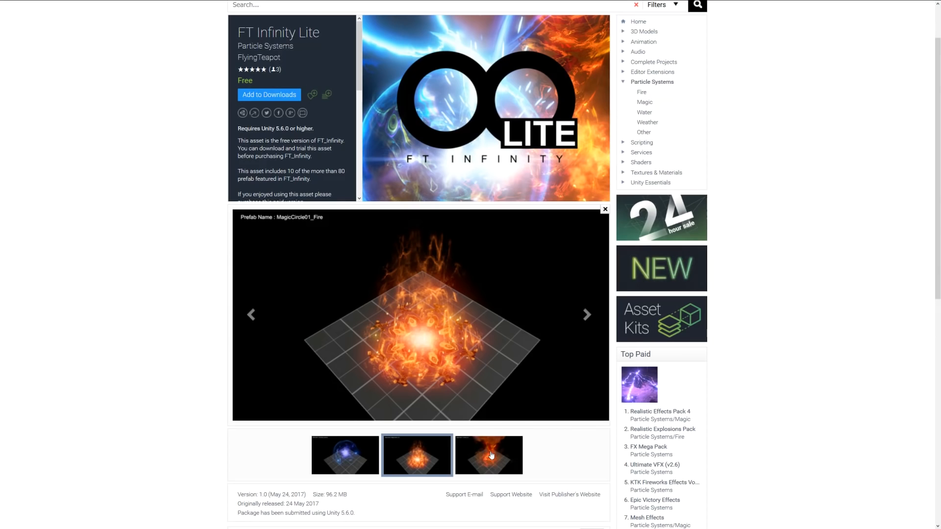
{"action": "left_click", "coordinate": [489, 455]}
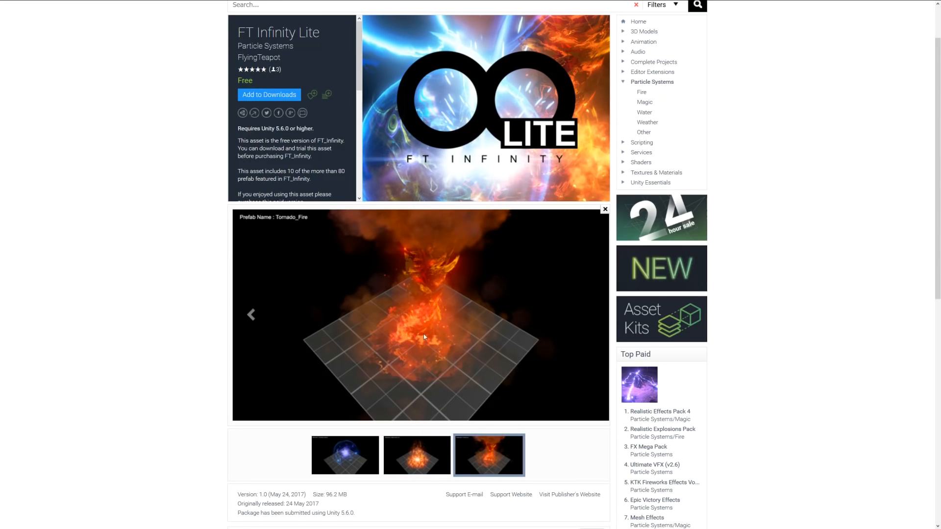
{"action": "scroll", "scroll_direction": "down", "scroll_amount": 3}
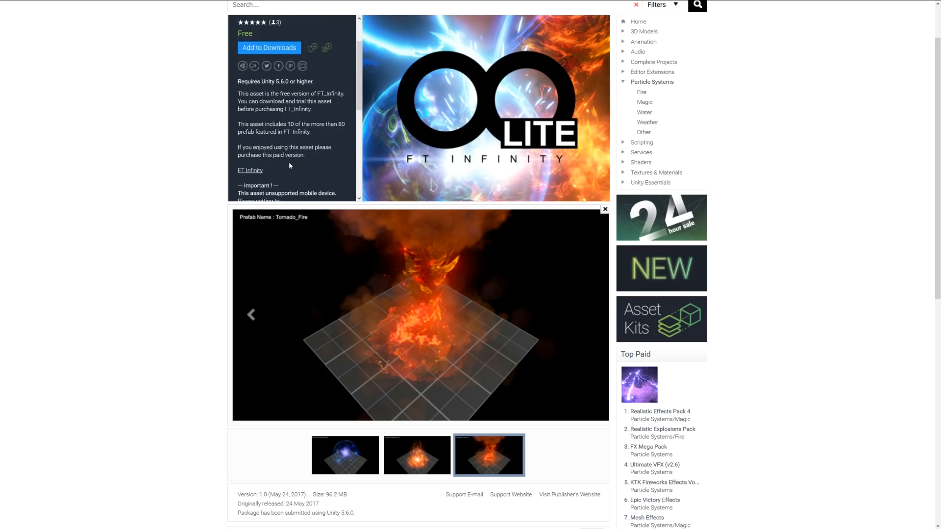
{"action": "scroll", "scroll_direction": "up", "scroll_amount": 3}
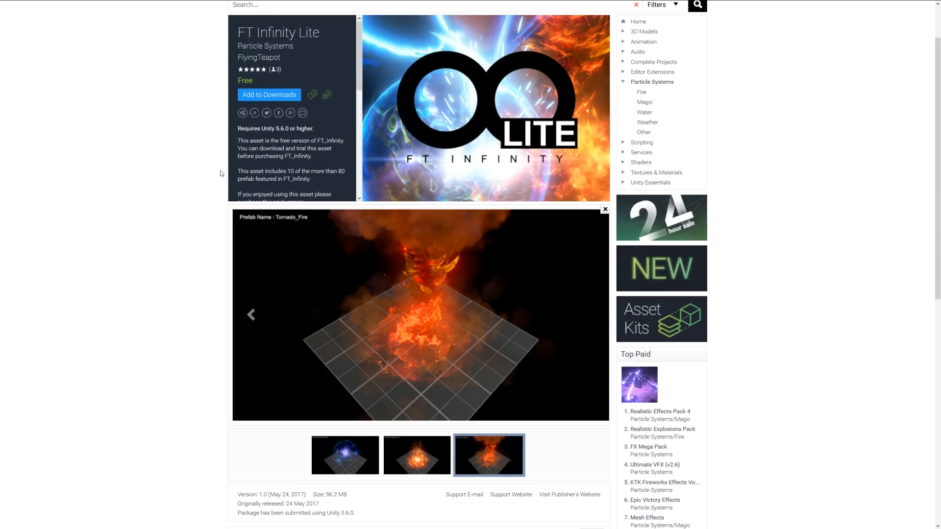
{"action": "scroll", "scroll_direction": "up", "scroll_amount": 3}
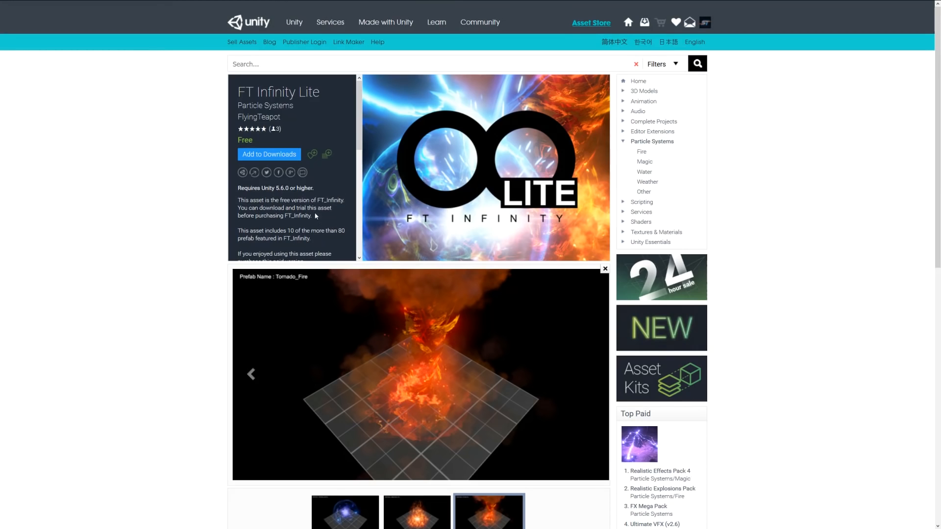
{"action": "mouse_move", "coordinate": [198, 201]}
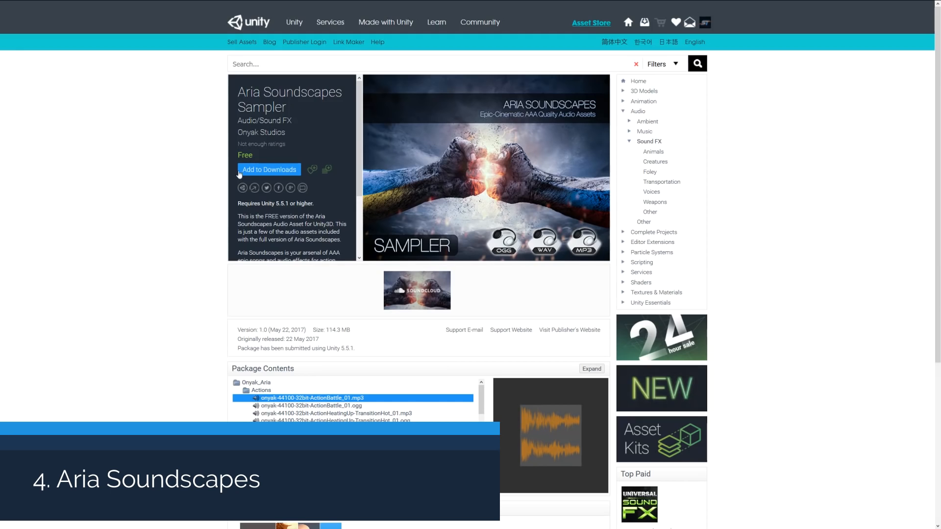
{"action": "mouse_move", "coordinate": [164, 228]}
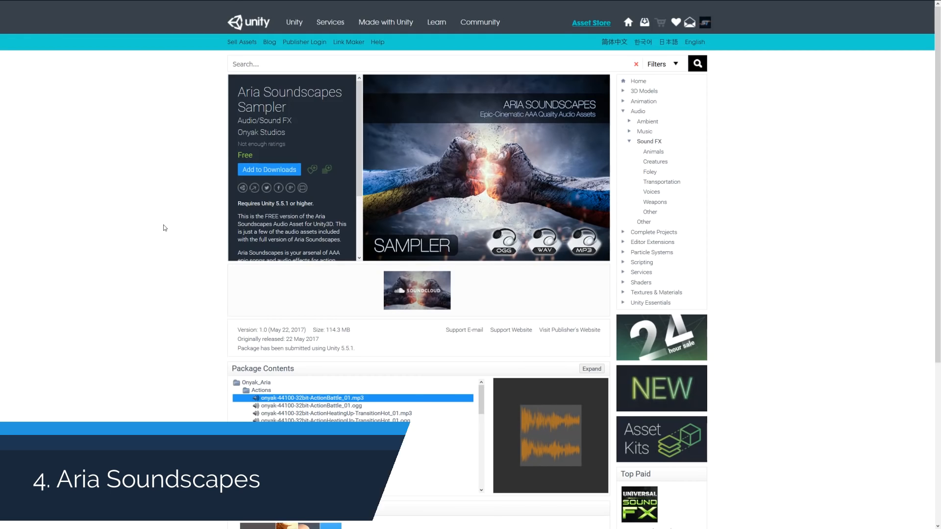
Scroll through the Aria Soundscapes Sampler description and back up
{"action": "scroll", "scroll_direction": "down", "scroll_amount": 3}
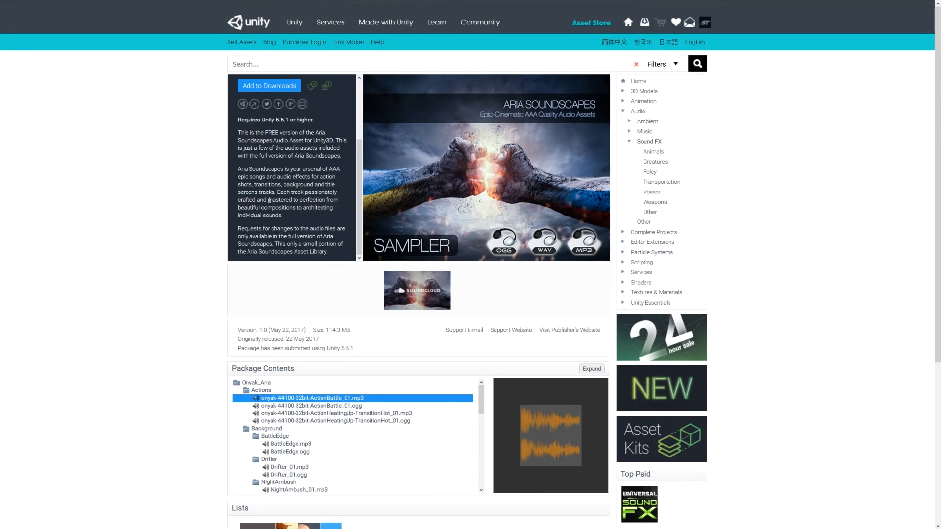
{"action": "scroll", "scroll_direction": "up", "scroll_amount": 3}
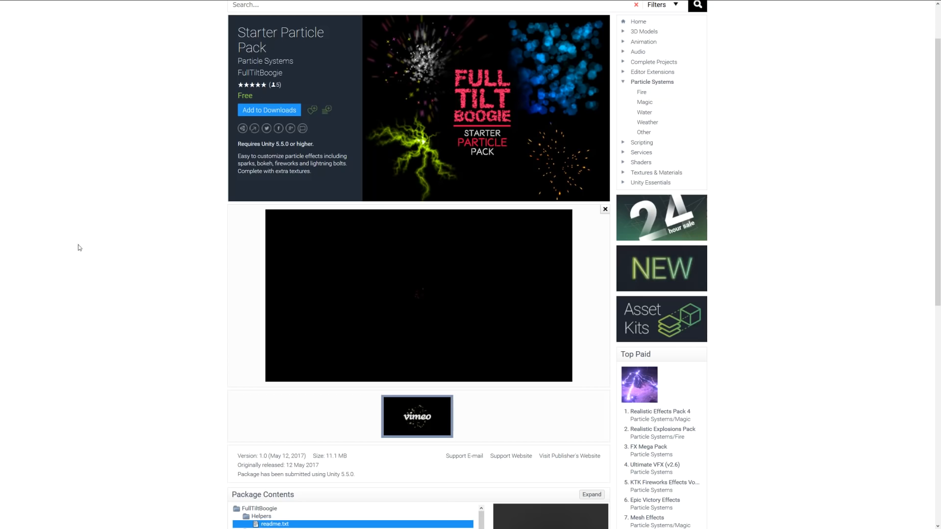
{"action": "mouse_move", "coordinate": [111, 249]}
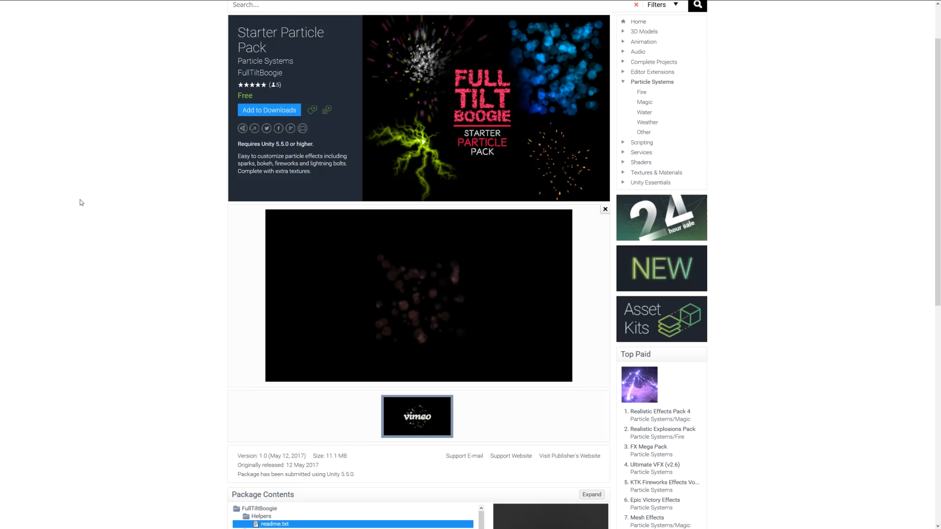
{"action": "mouse_move", "coordinate": [104, 241]}
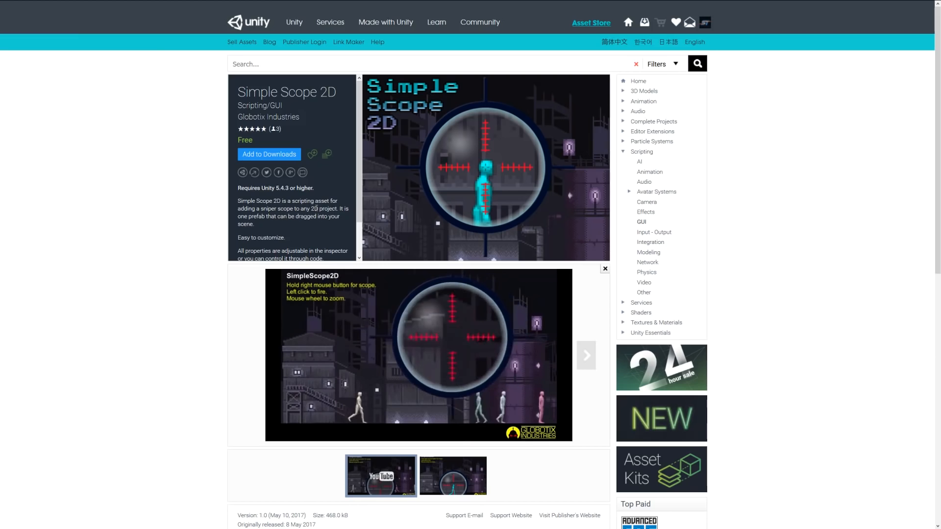
Scroll past the Simple Scope 2D description and screenshots, then back up
{"action": "scroll", "scroll_direction": "down", "scroll_amount": 3}
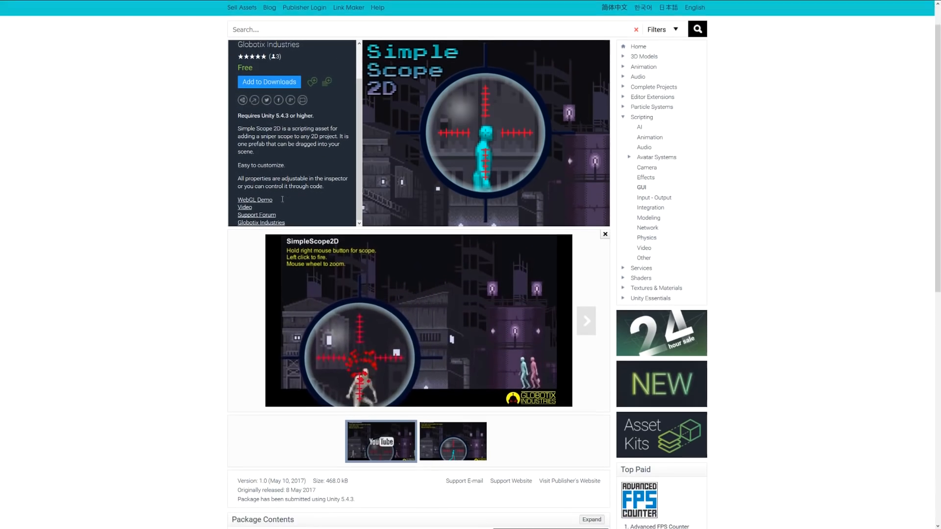
{"action": "scroll", "scroll_direction": "down", "scroll_amount": 3}
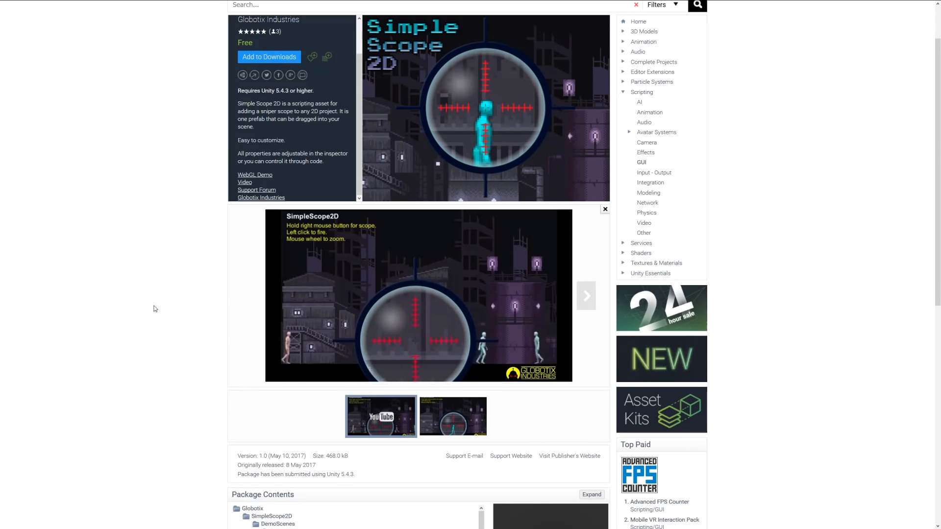
{"action": "scroll", "scroll_direction": "up", "scroll_amount": 3}
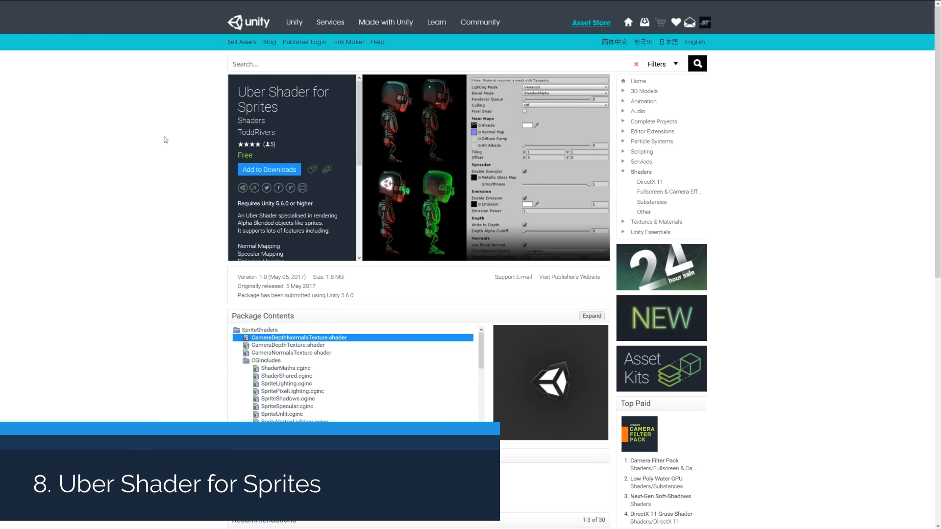
{"action": "mouse_move", "coordinate": [189, 150]}
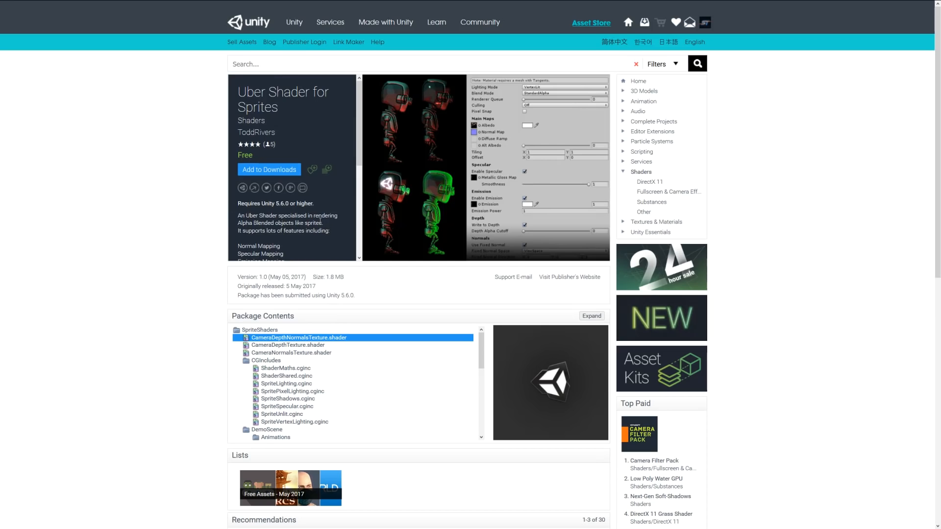
Scroll the Uber Shader for Sprites description down to its feature list and Shader GUI notes
{"action": "scroll", "scroll_direction": "down", "scroll_amount": 3}
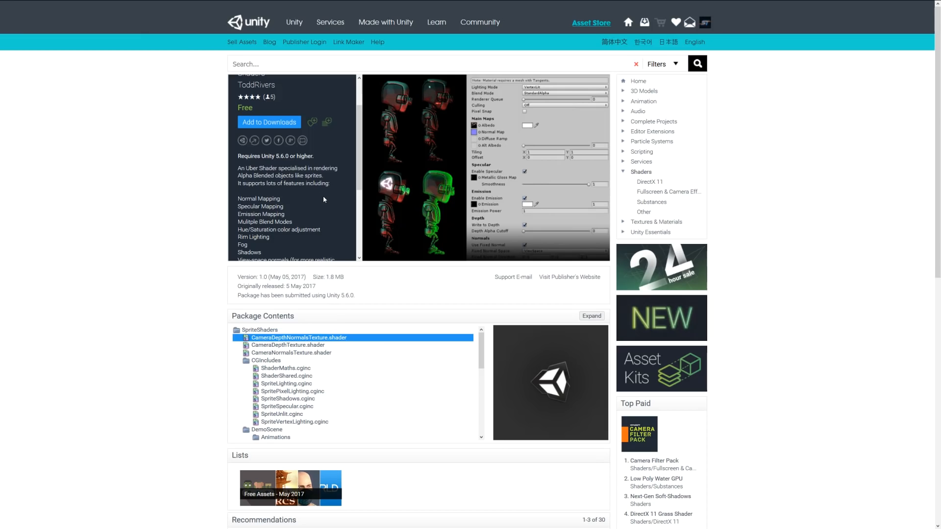
{"action": "scroll", "scroll_direction": "down", "scroll_amount": 3}
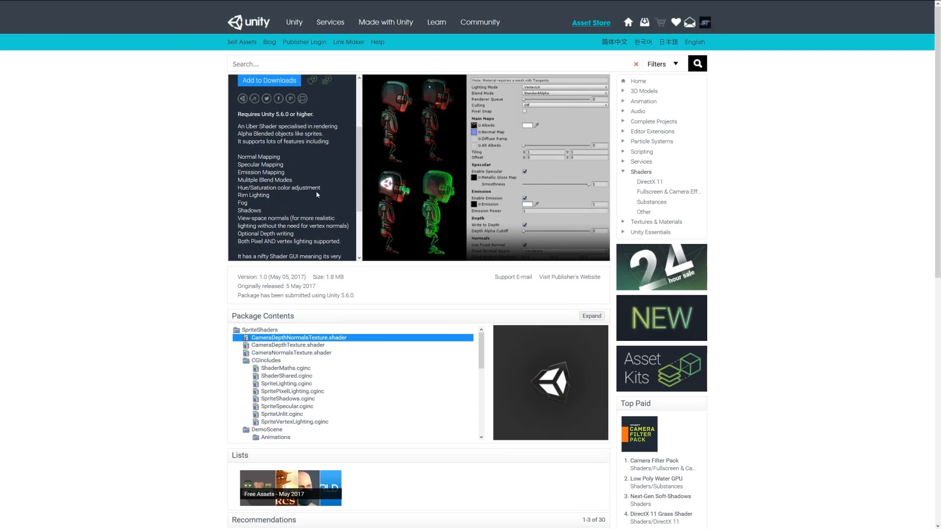
{"action": "mouse_move", "coordinate": [327, 192]}
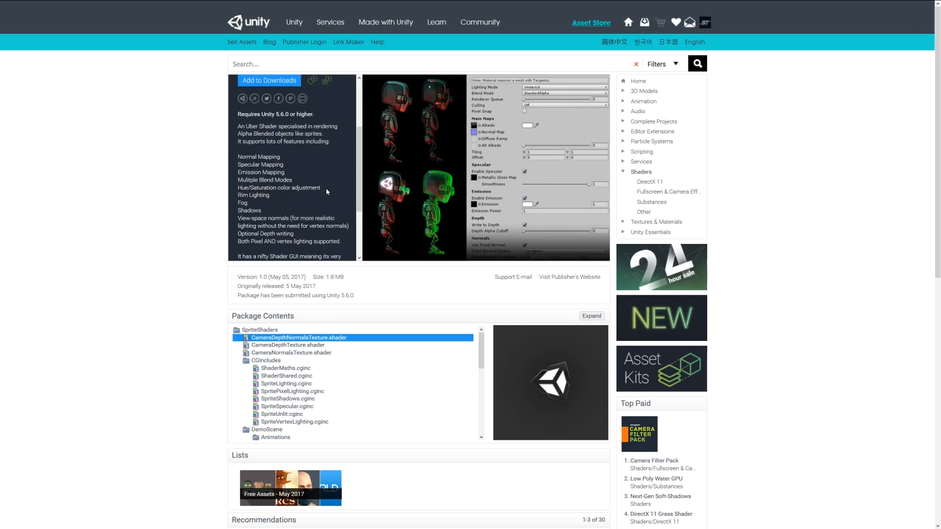
{"action": "scroll", "scroll_direction": "down", "scroll_amount": 3}
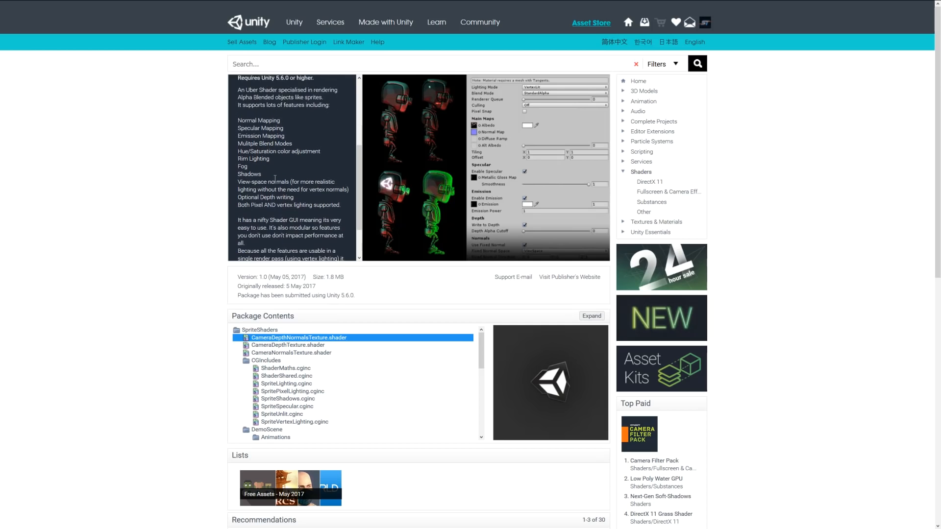
{"action": "scroll", "scroll_direction": "down", "scroll_amount": 3}
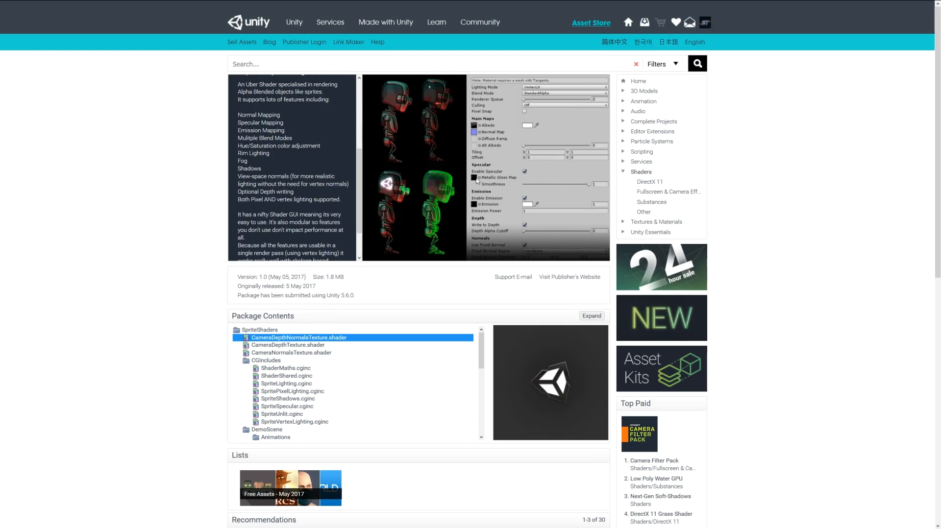
{"action": "mouse_move", "coordinate": [444, 192]}
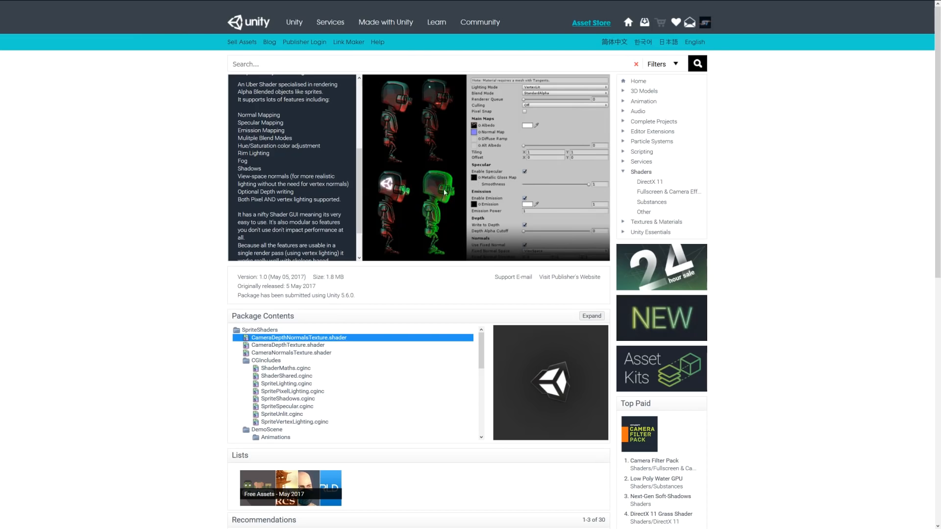
{"action": "mouse_move", "coordinate": [417, 198]}
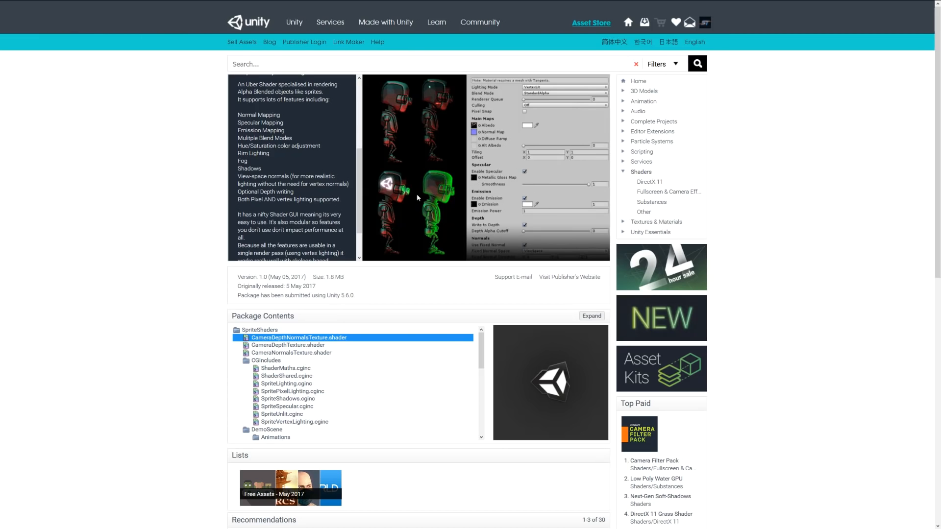
{"action": "mouse_move", "coordinate": [408, 206]}
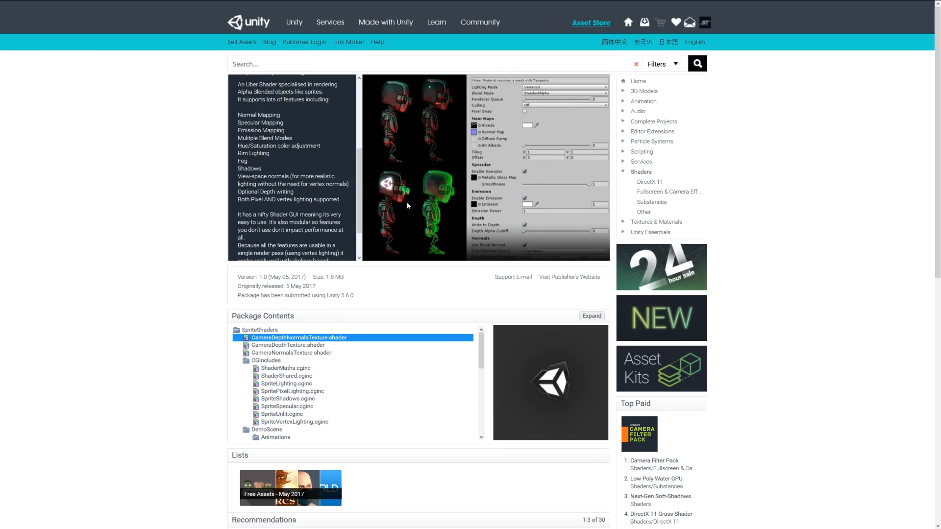
{"action": "mouse_move", "coordinate": [466, 196]}
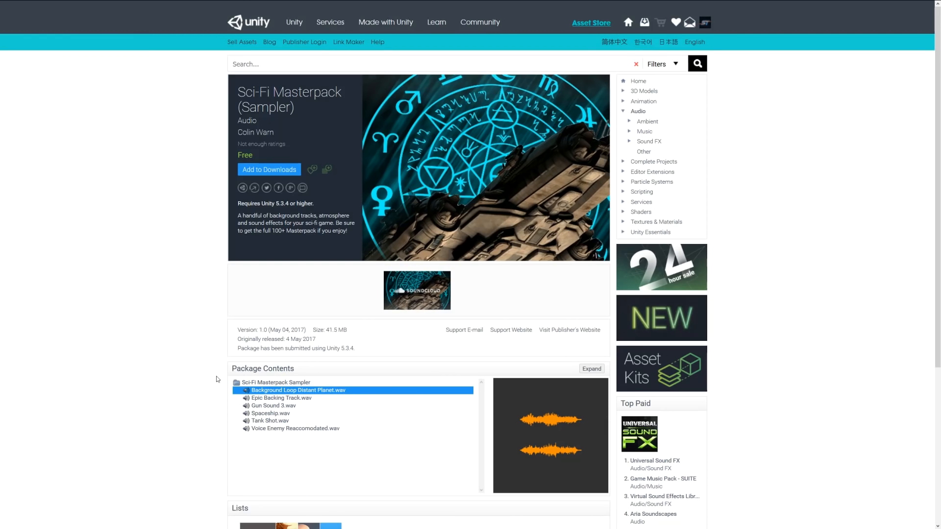
{"action": "mouse_move", "coordinate": [208, 276]}
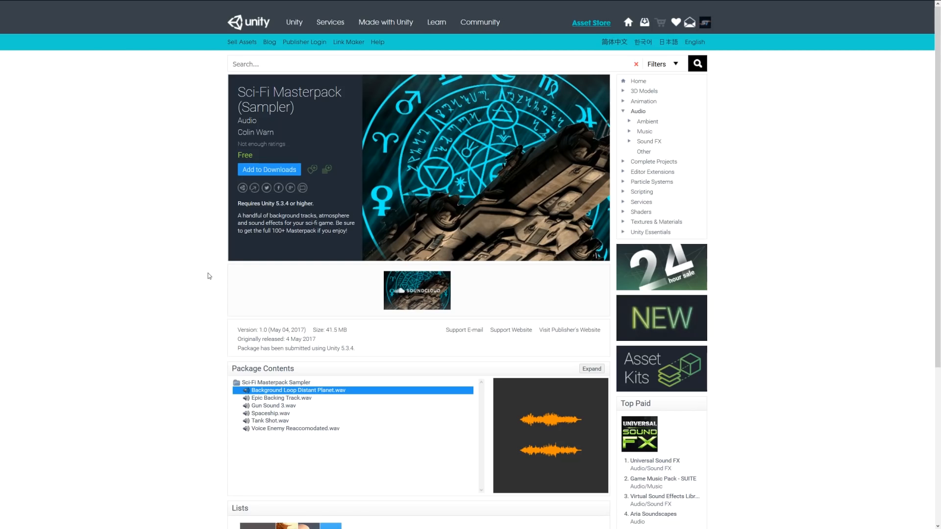
{"action": "mouse_move", "coordinate": [204, 280]}
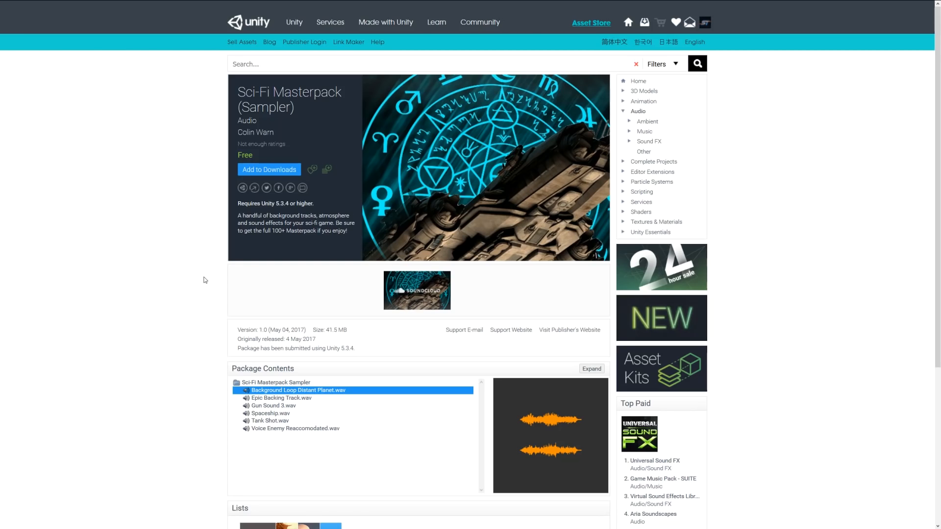
{"action": "mouse_move", "coordinate": [198, 288]}
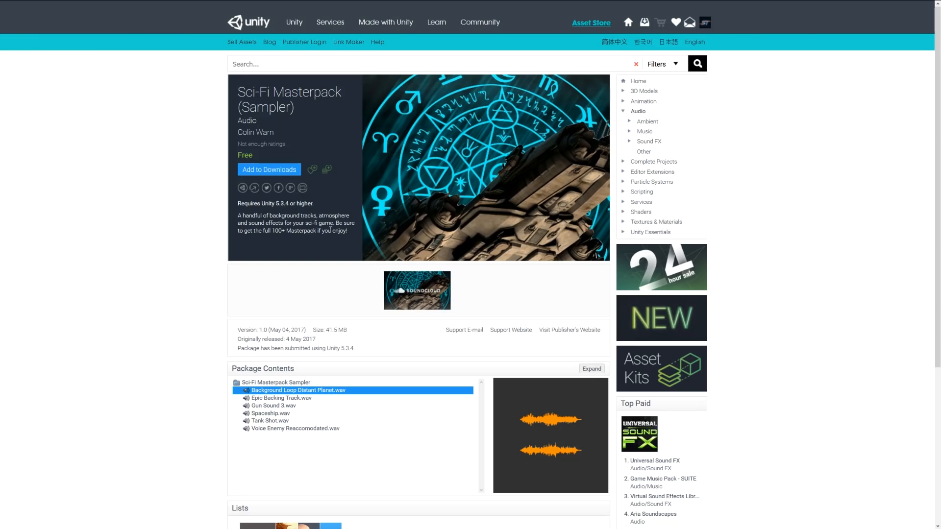
{"action": "mouse_move", "coordinate": [276, 241]}
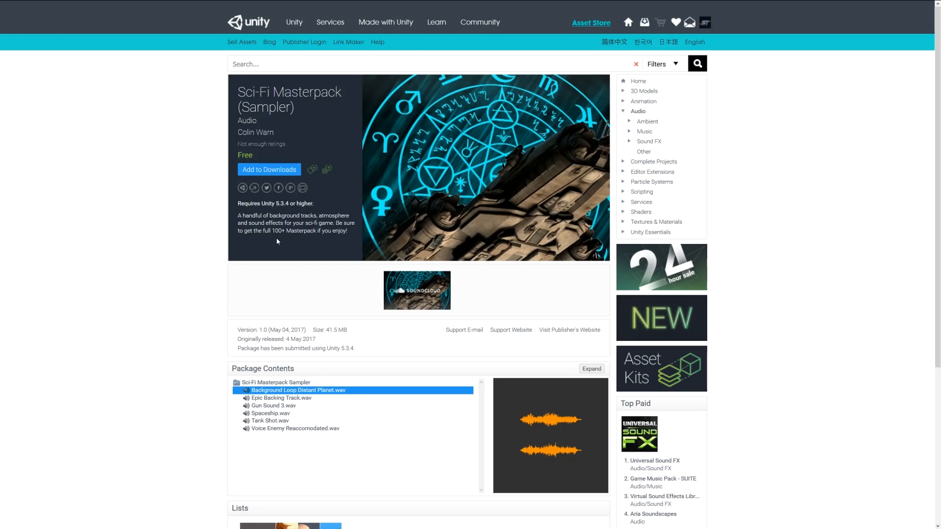
{"action": "mouse_move", "coordinate": [439, 295]}
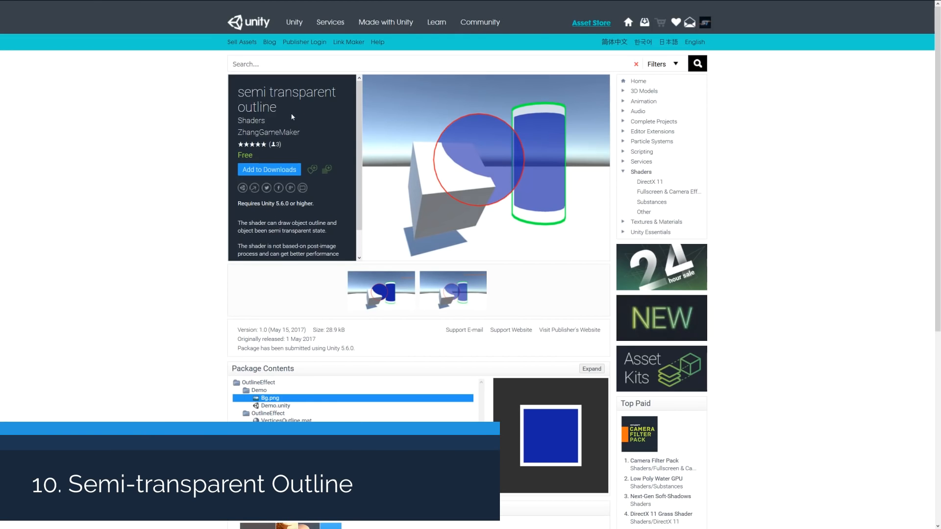
Enlarge the first outline shader screenshot and scroll further down the page
{"action": "left_click", "coordinate": [381, 292]}
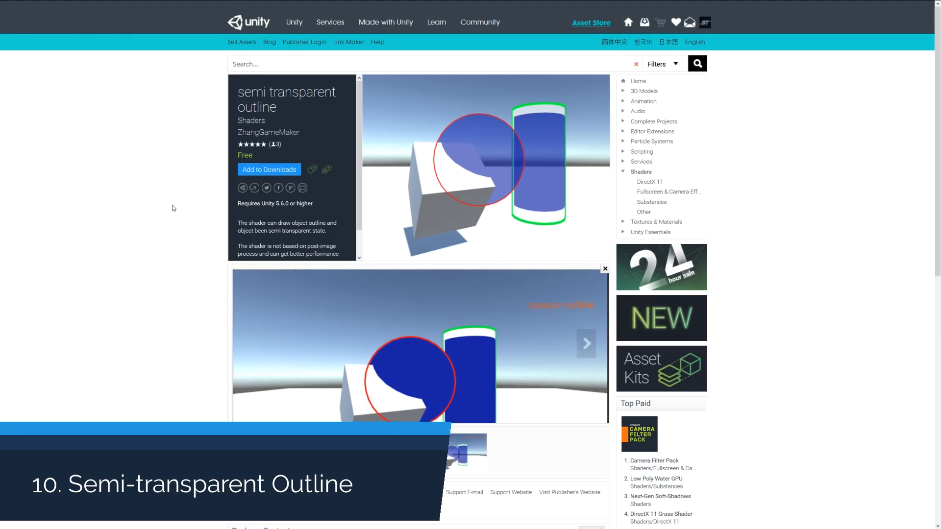
{"action": "scroll", "scroll_direction": "down", "scroll_amount": 3}
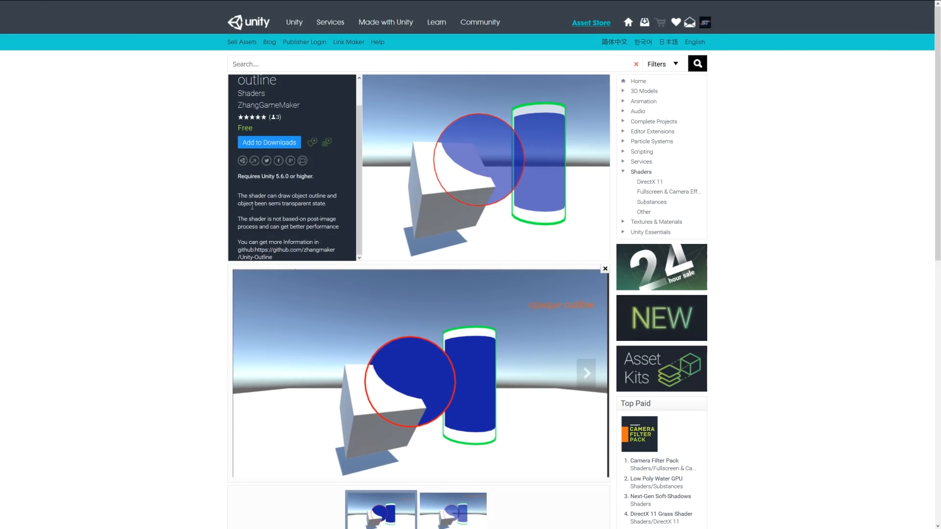
{"action": "mouse_move", "coordinate": [165, 230]}
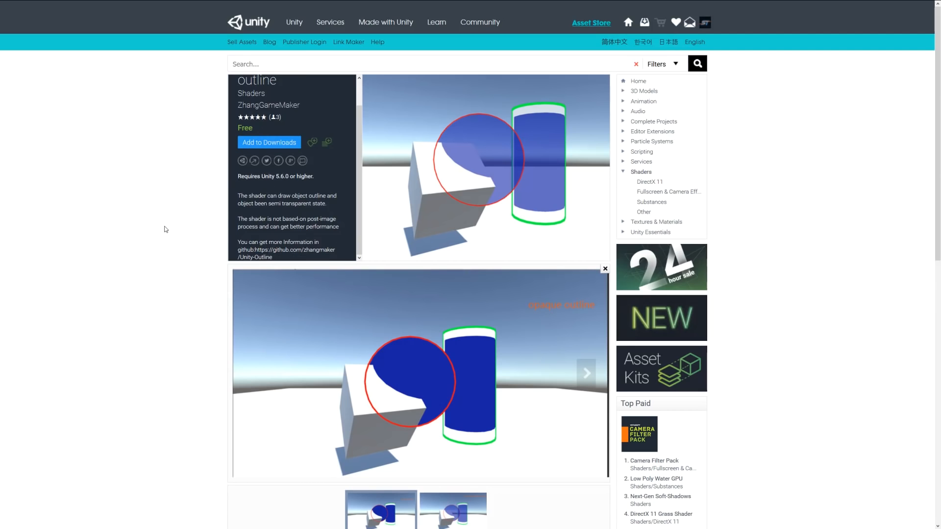
{"action": "mouse_move", "coordinate": [273, 206]}
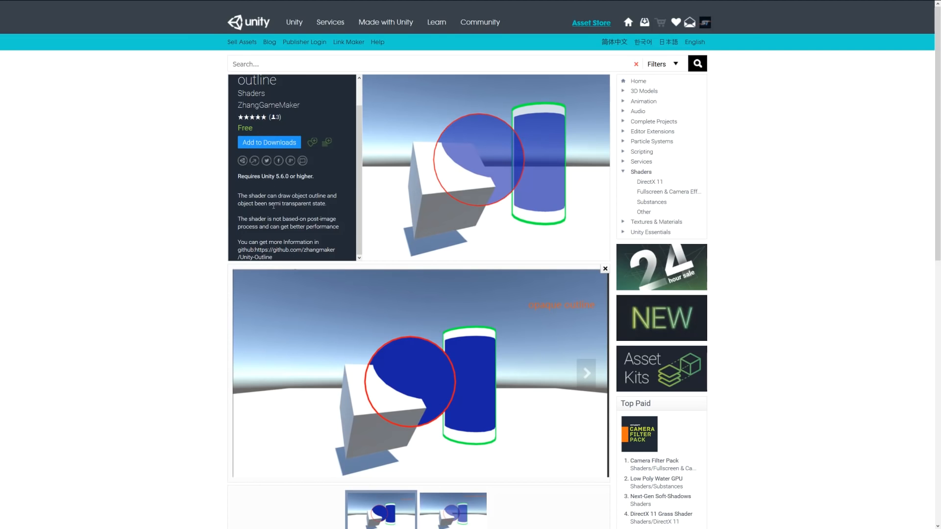
{"action": "mouse_move", "coordinate": [167, 179]}
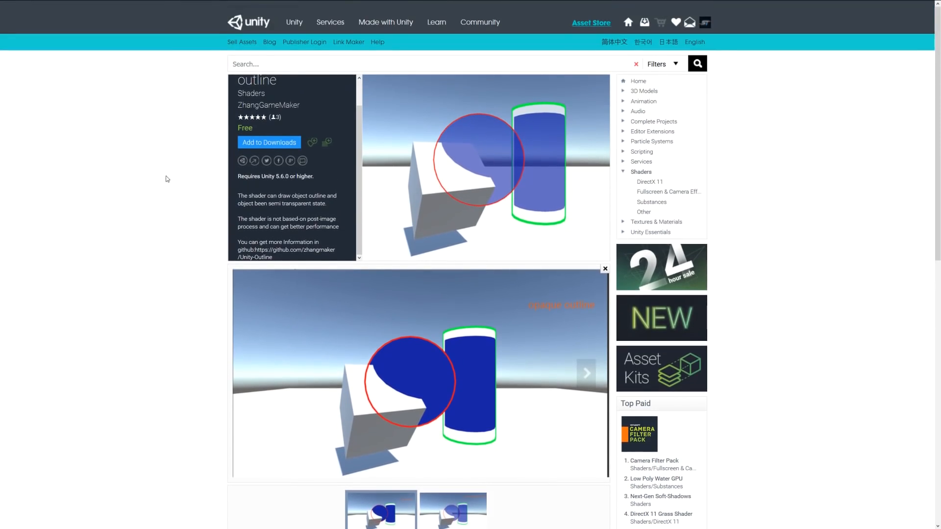
{"action": "scroll", "scroll_direction": "down", "scroll_amount": 3}
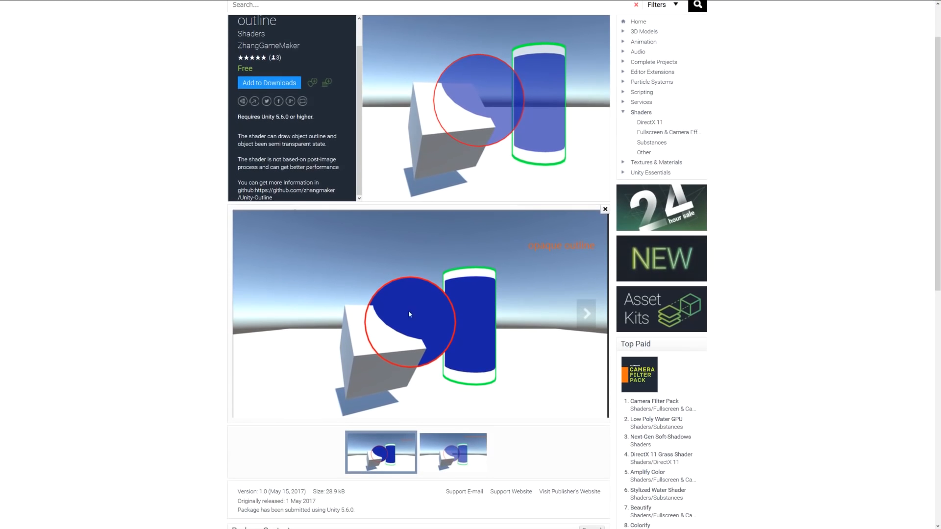
{"action": "mouse_move", "coordinate": [413, 328]}
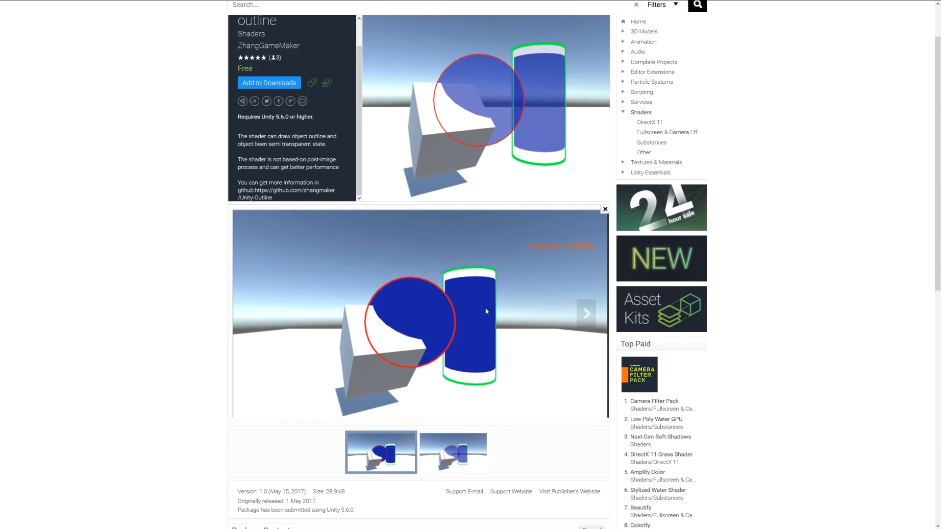
{"action": "mouse_move", "coordinate": [470, 279]}
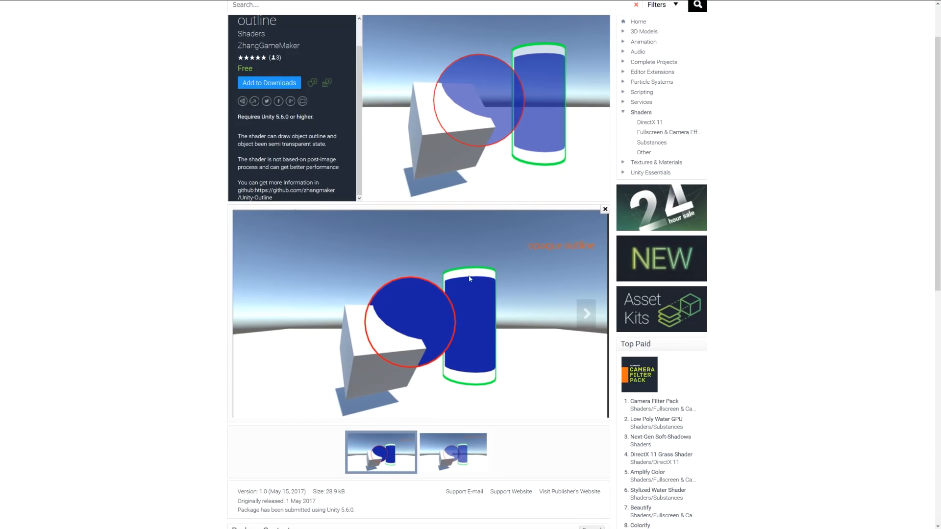
{"action": "mouse_move", "coordinate": [457, 305]}
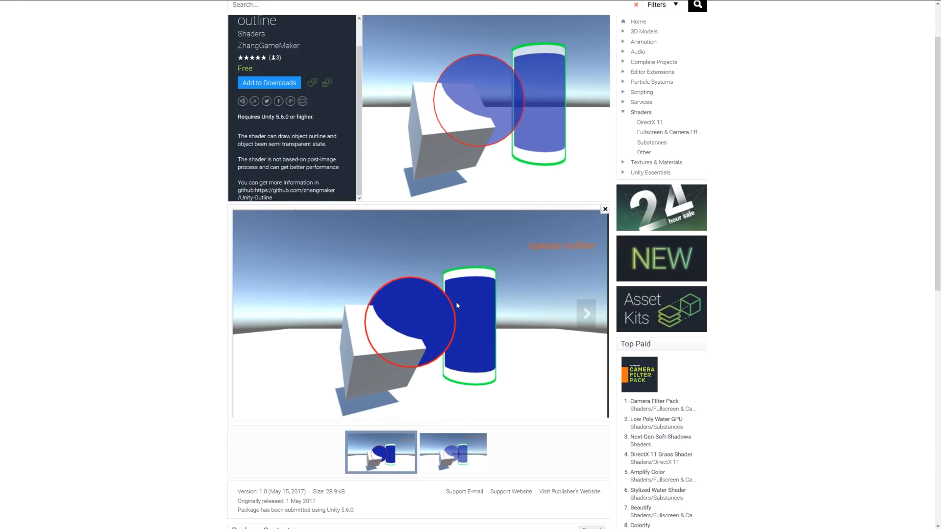
{"action": "mouse_move", "coordinate": [419, 268]}
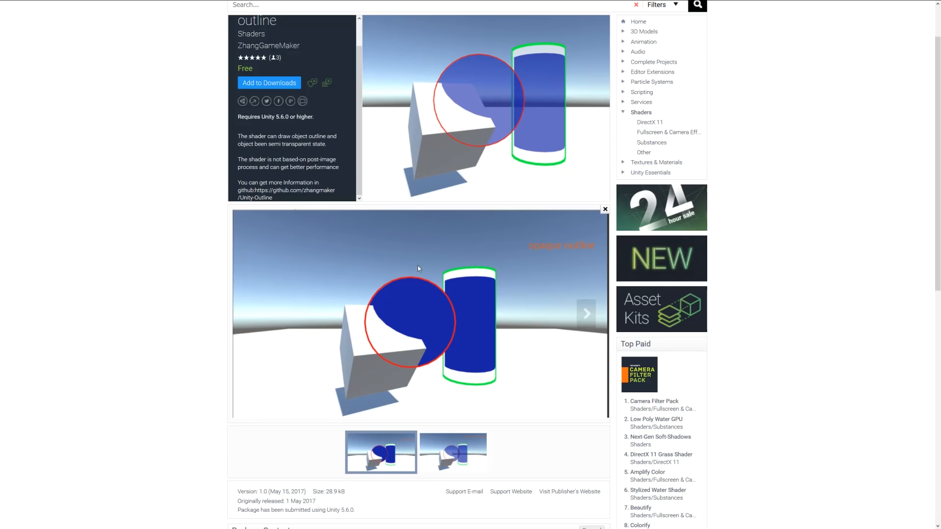
{"action": "mouse_move", "coordinate": [399, 312]}
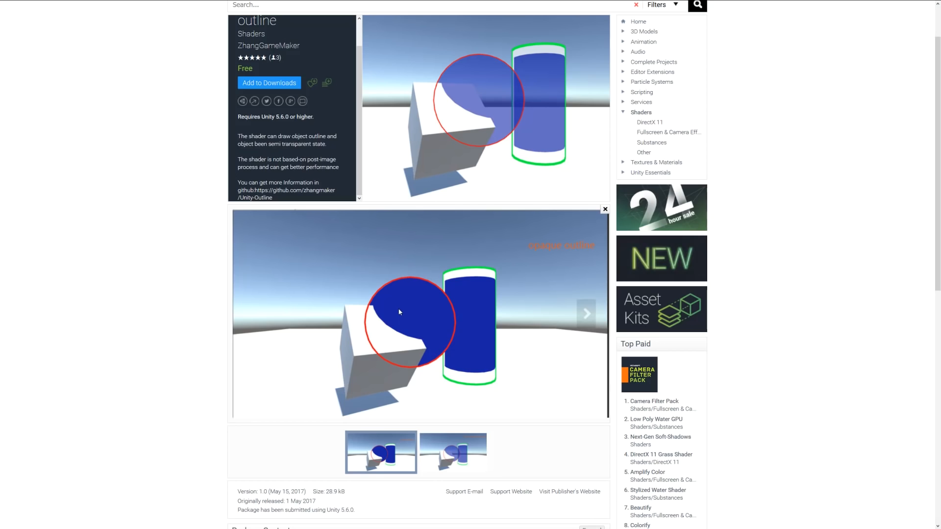
{"action": "mouse_move", "coordinate": [412, 260]}
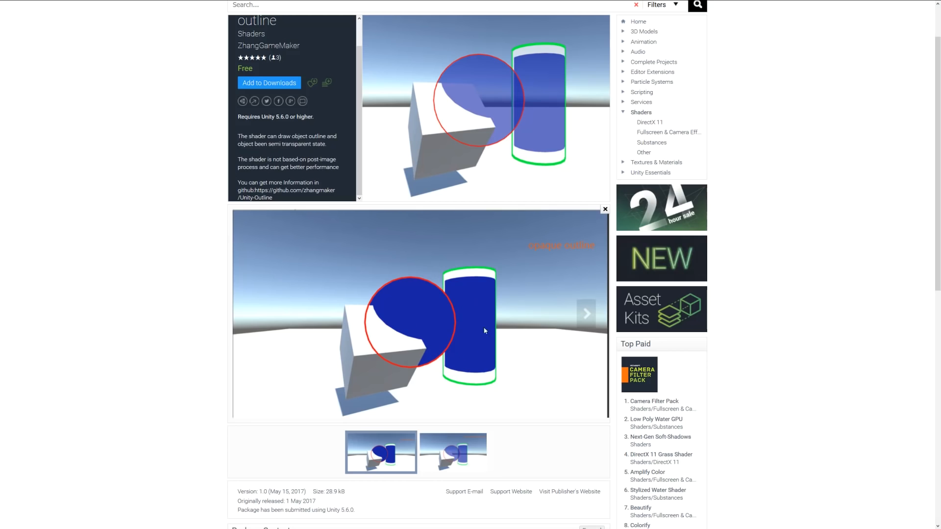
{"action": "mouse_move", "coordinate": [286, 205]}
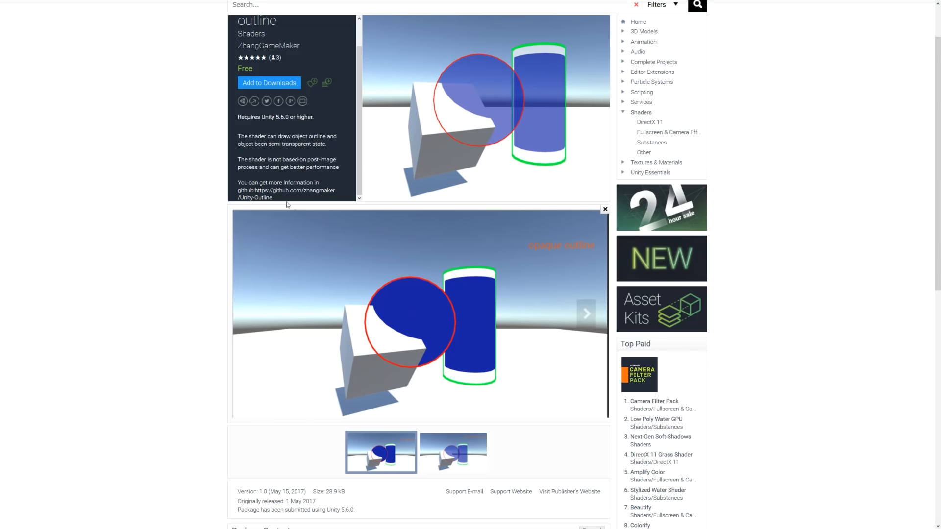
{"action": "mouse_move", "coordinate": [432, 334]}
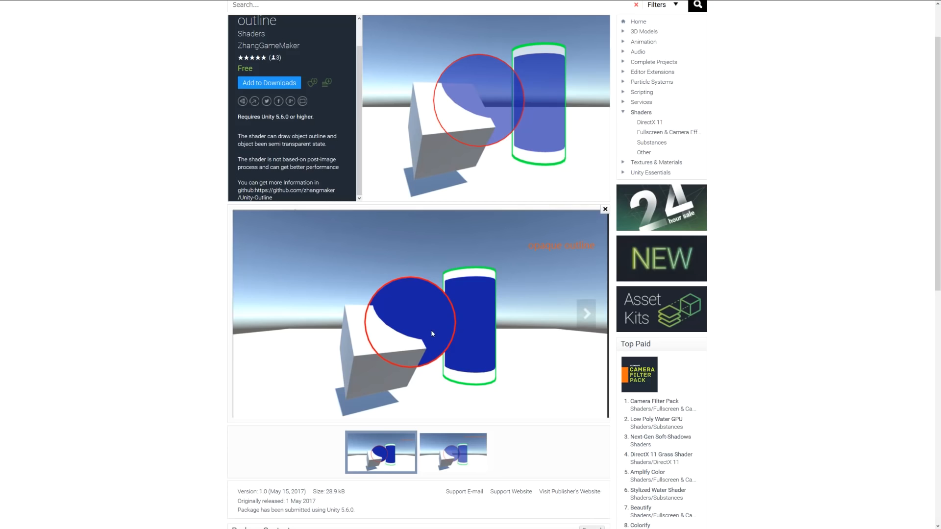
{"action": "mouse_move", "coordinate": [454, 348]}
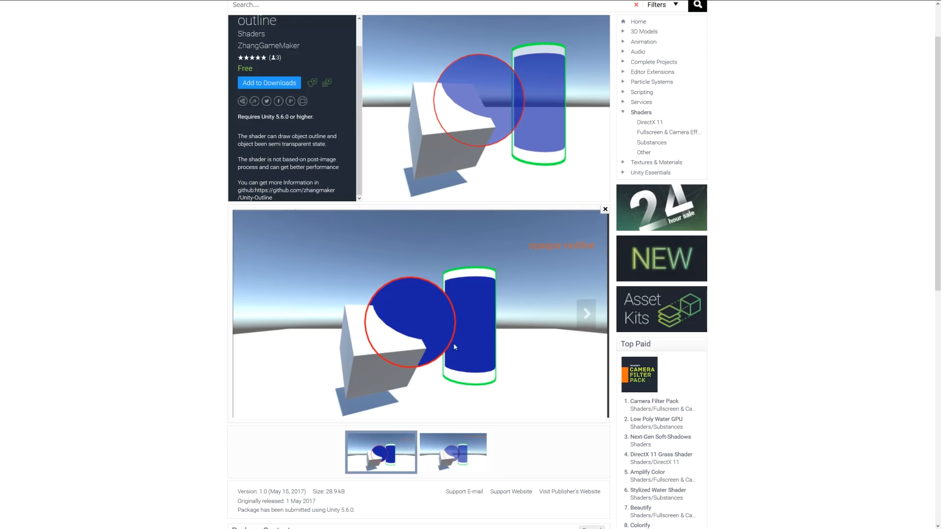
{"action": "mouse_move", "coordinate": [417, 372]}
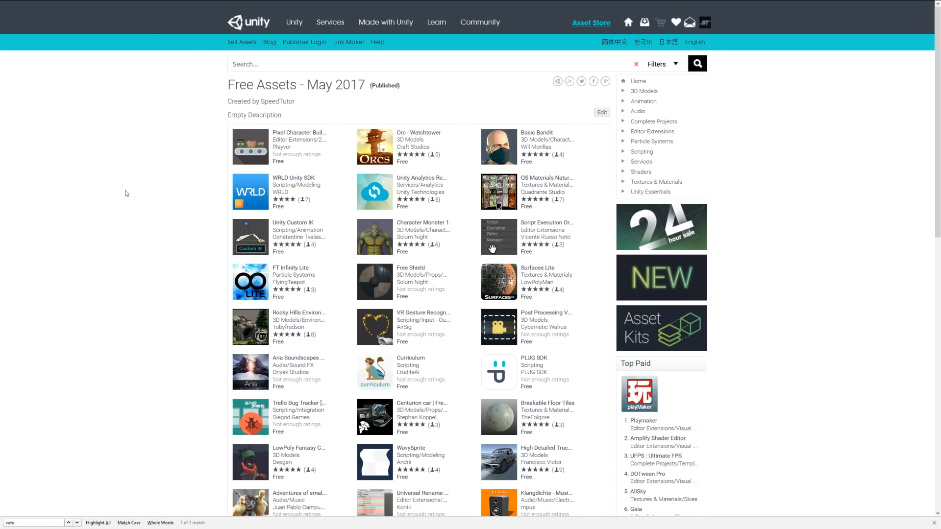
{"action": "mouse_move", "coordinate": [210, 198]}
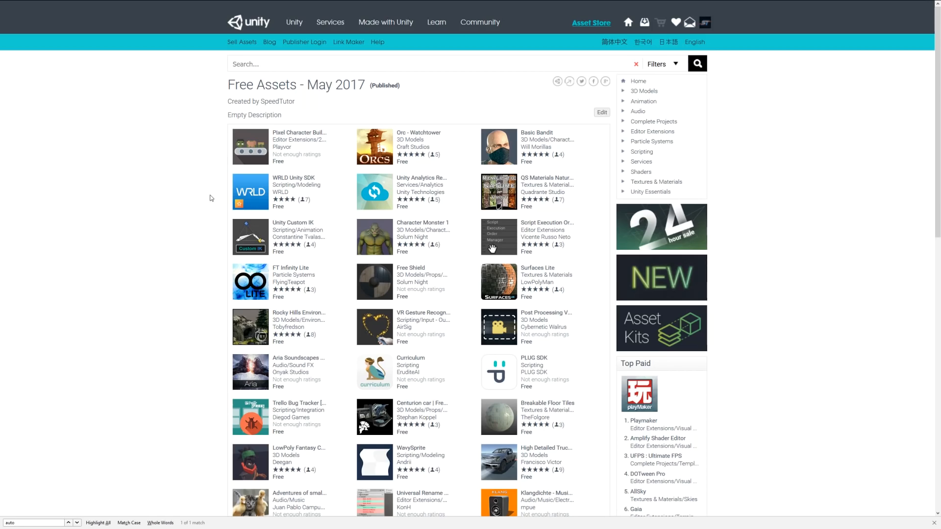